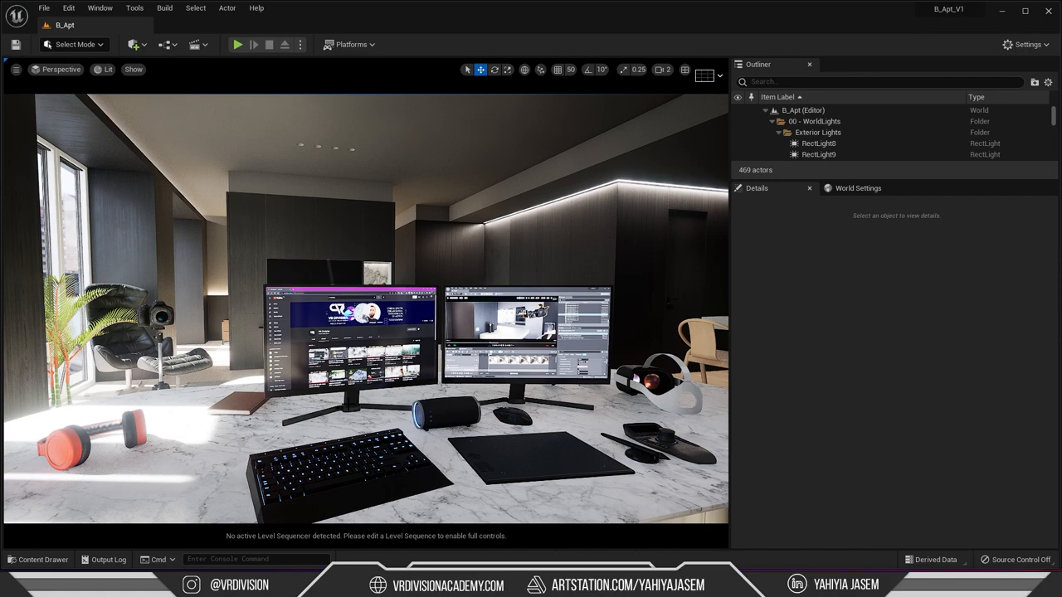
{"action": "mouse_move", "coordinate": [190, 309]}
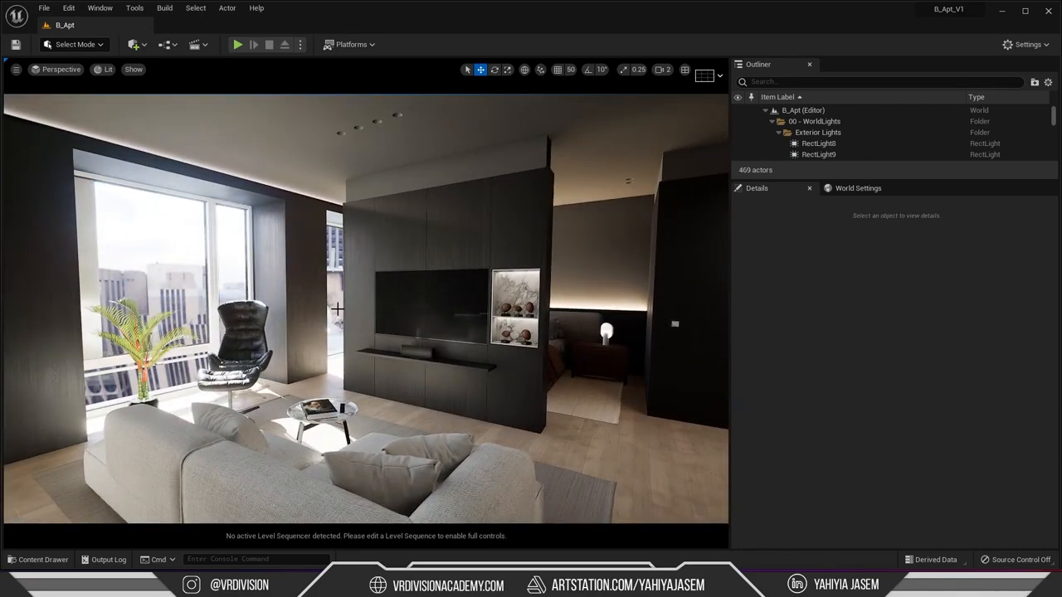
Confirm TV.mp4 sits in the Movies folder on disk, then open Movies in the Content Drawer.
{"action": "left_click", "coordinate": [38, 559]}
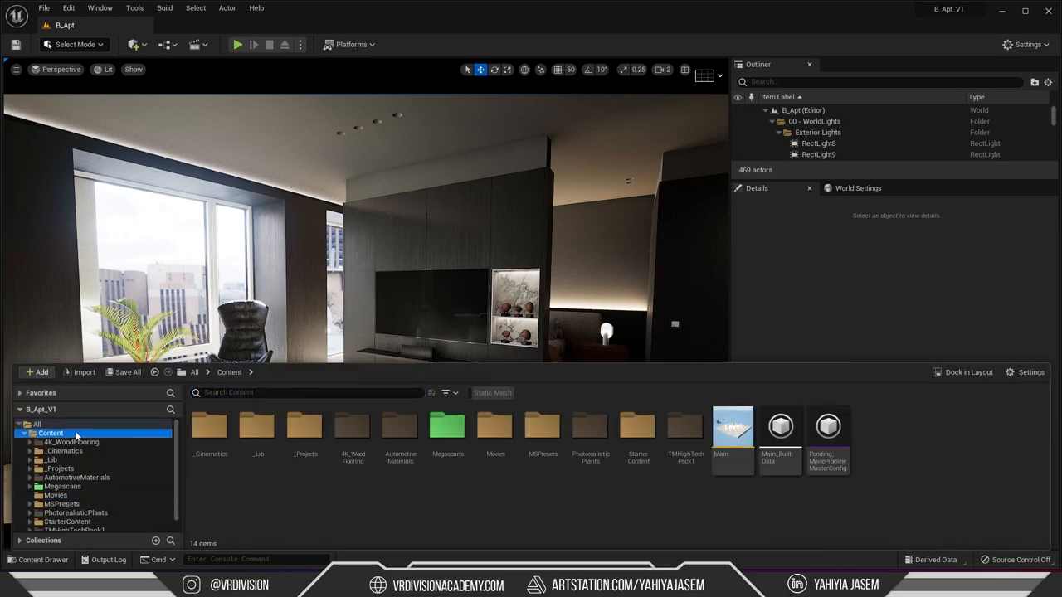
{"action": "right_click", "coordinate": [50, 433]}
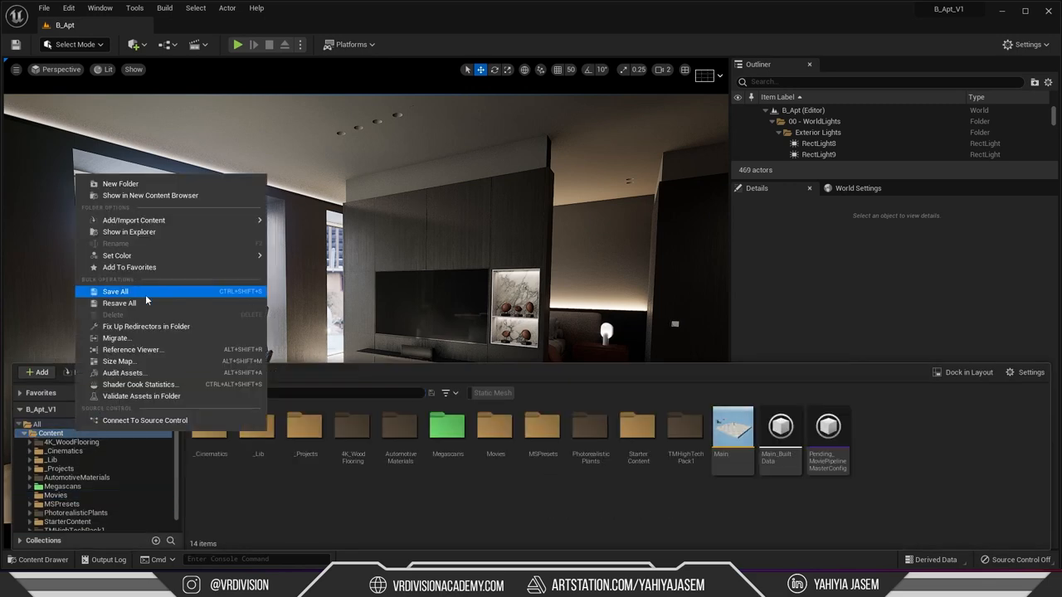
{"action": "mouse_move", "coordinate": [120, 183]}
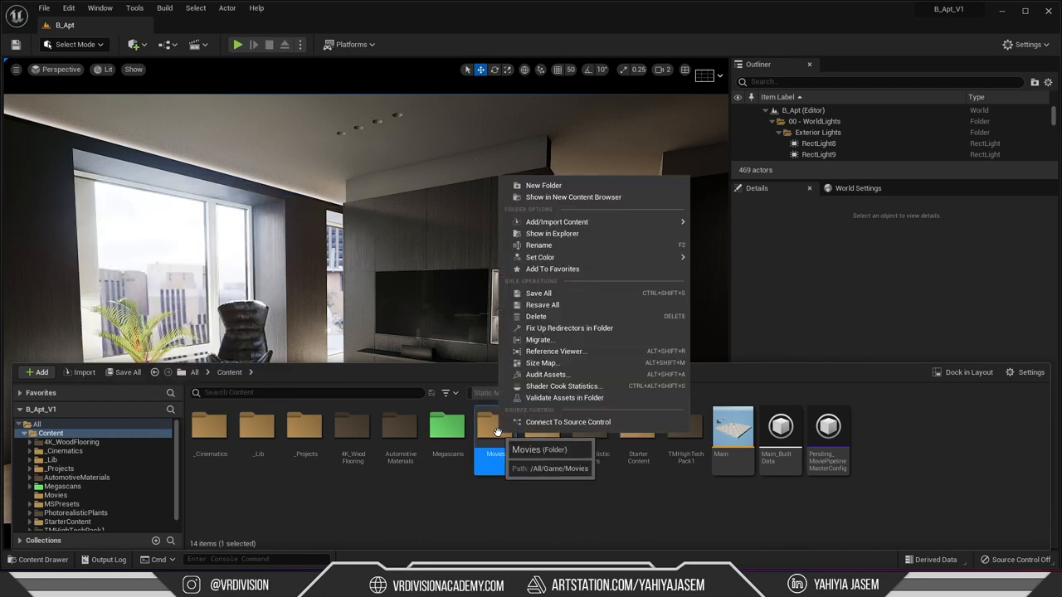
{"action": "left_click", "coordinate": [558, 242]}
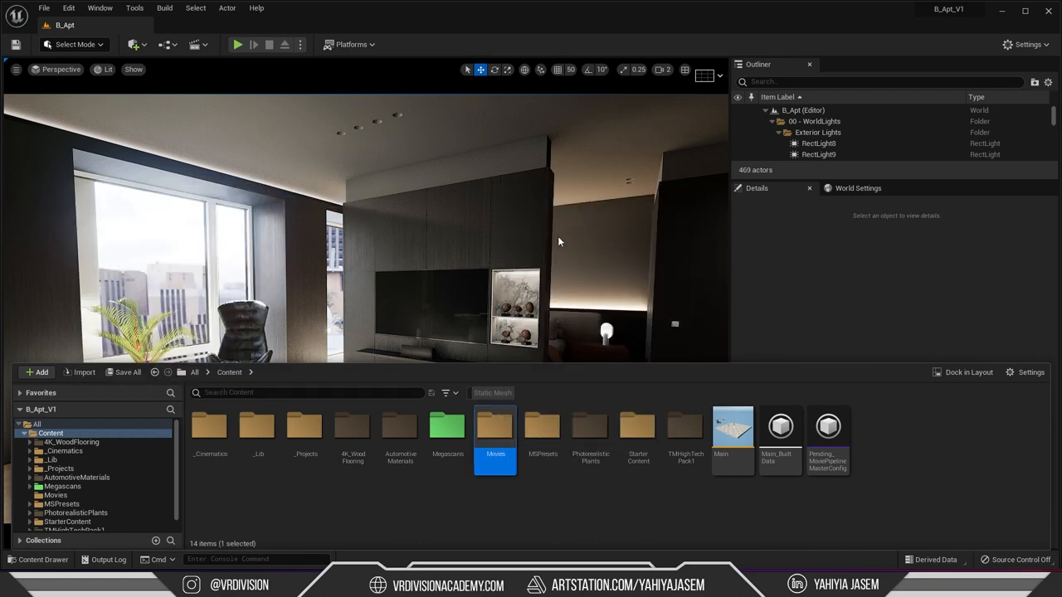
{"action": "double_click", "coordinate": [495, 427]}
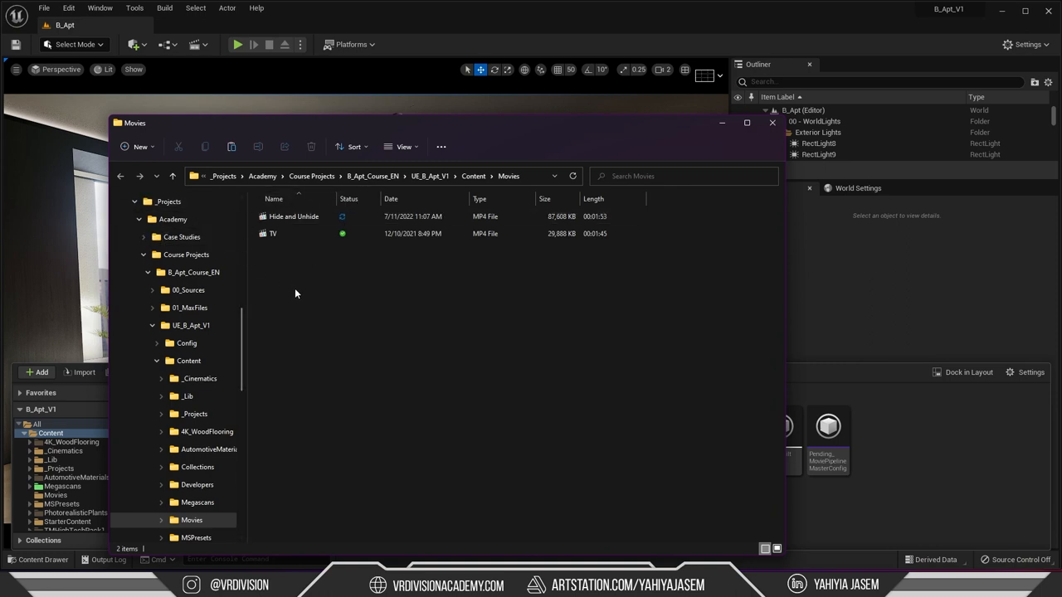
{"action": "left_click", "coordinate": [772, 123]}
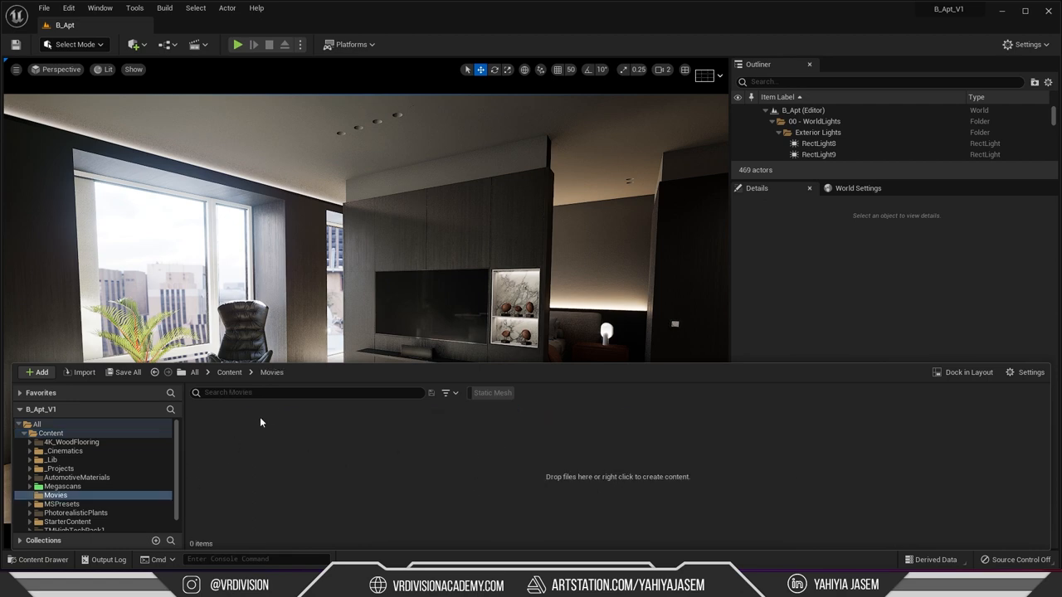
{"action": "mouse_move", "coordinate": [272, 435]}
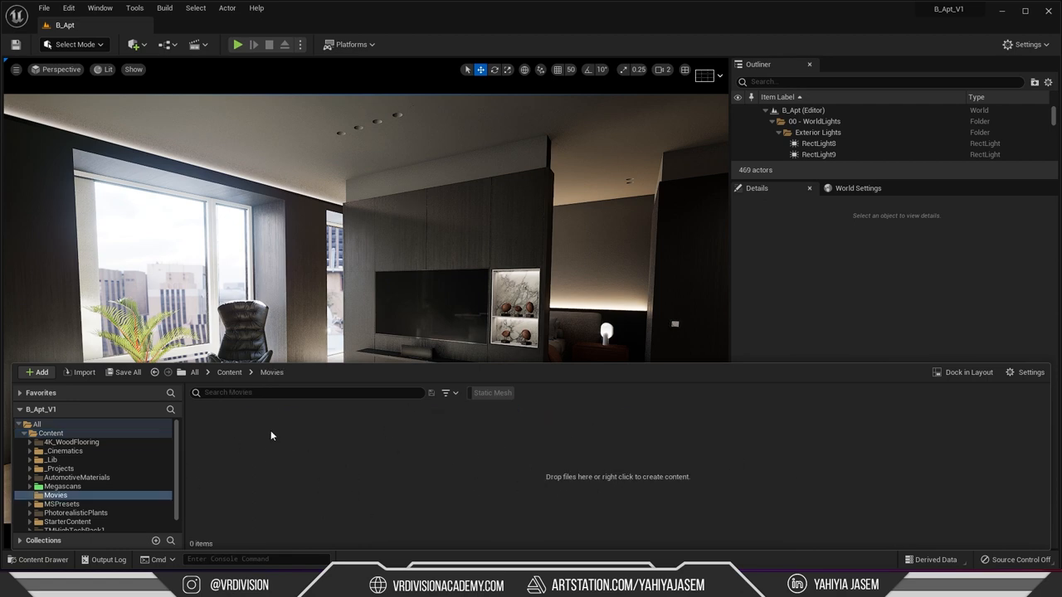
Add a new File Media Source asset to Movies from the Add > Media menu.
{"action": "left_click", "coordinate": [36, 372]}
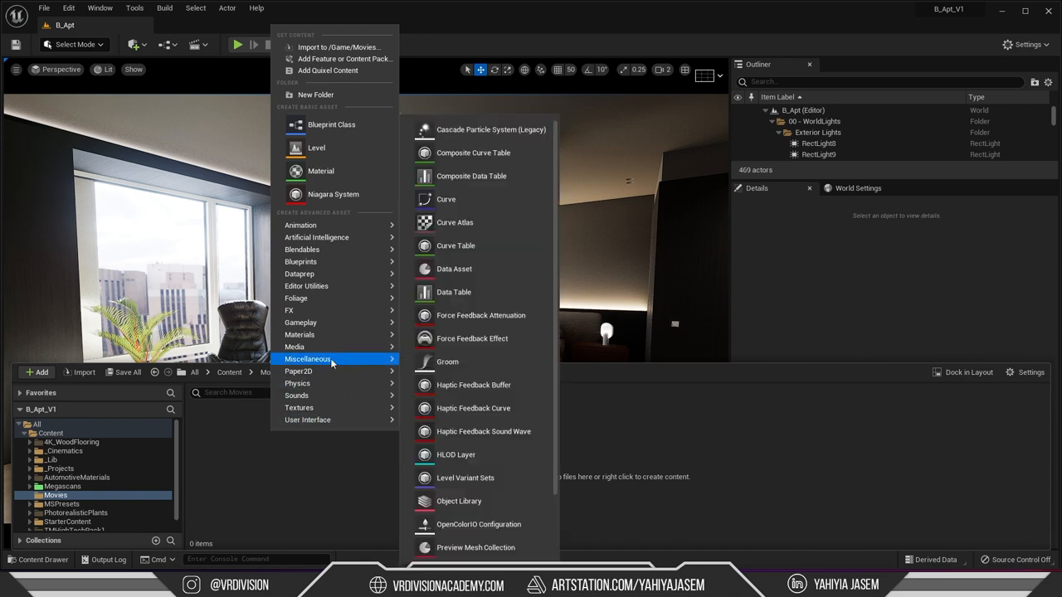
{"action": "mouse_move", "coordinate": [295, 346]}
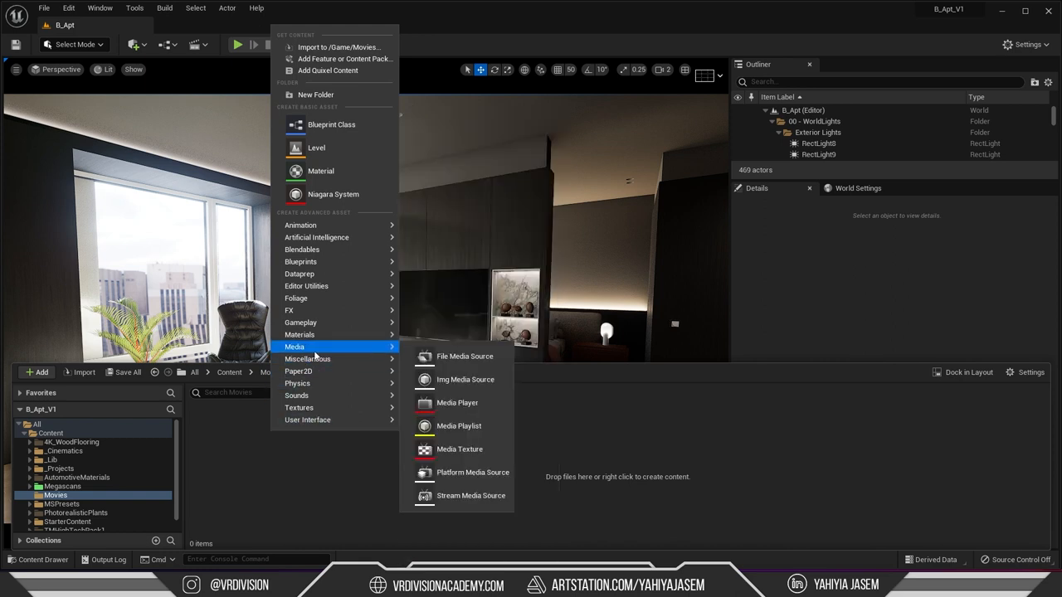
{"action": "mouse_move", "coordinate": [465, 356]}
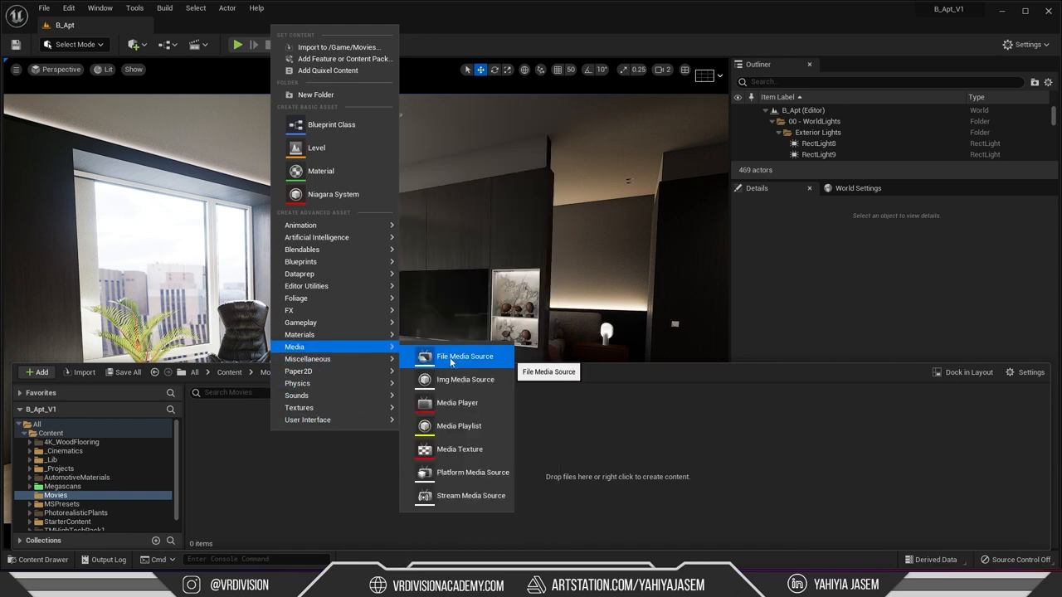
{"action": "mouse_move", "coordinate": [458, 402]}
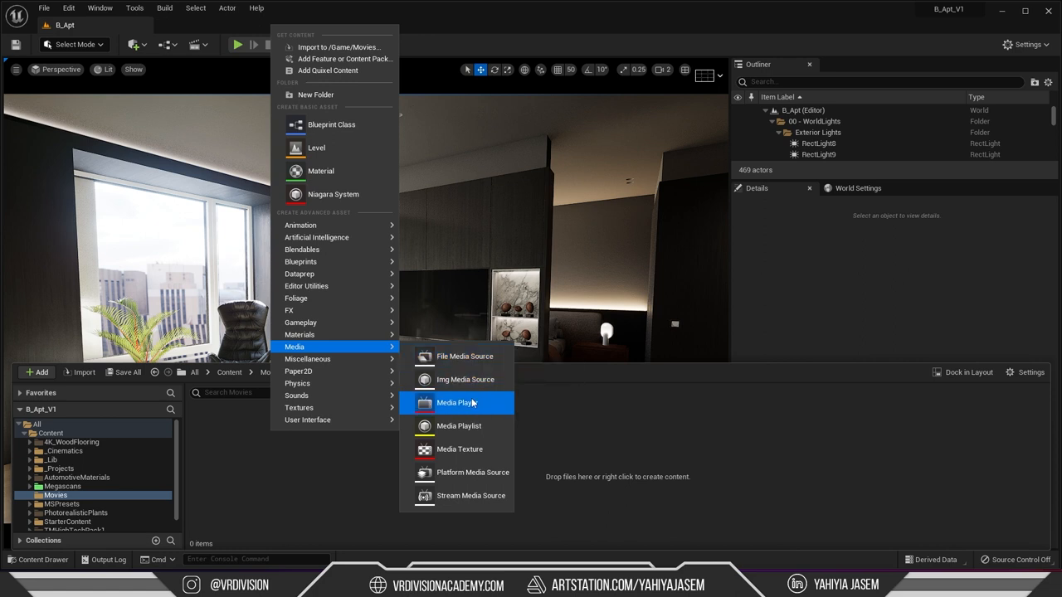
{"action": "mouse_move", "coordinate": [456, 402]}
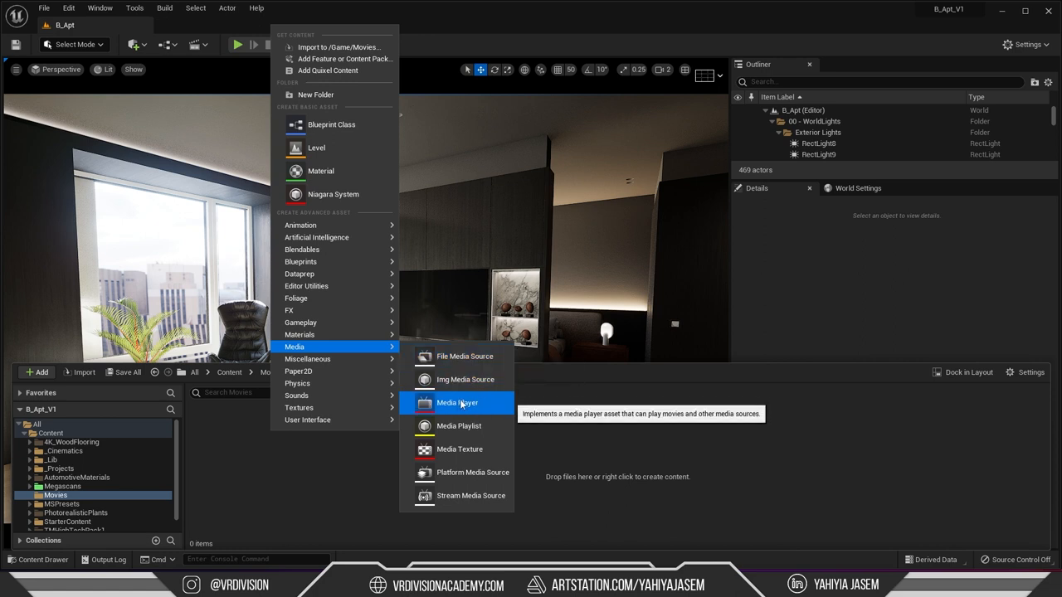
{"action": "mouse_move", "coordinate": [459, 448]}
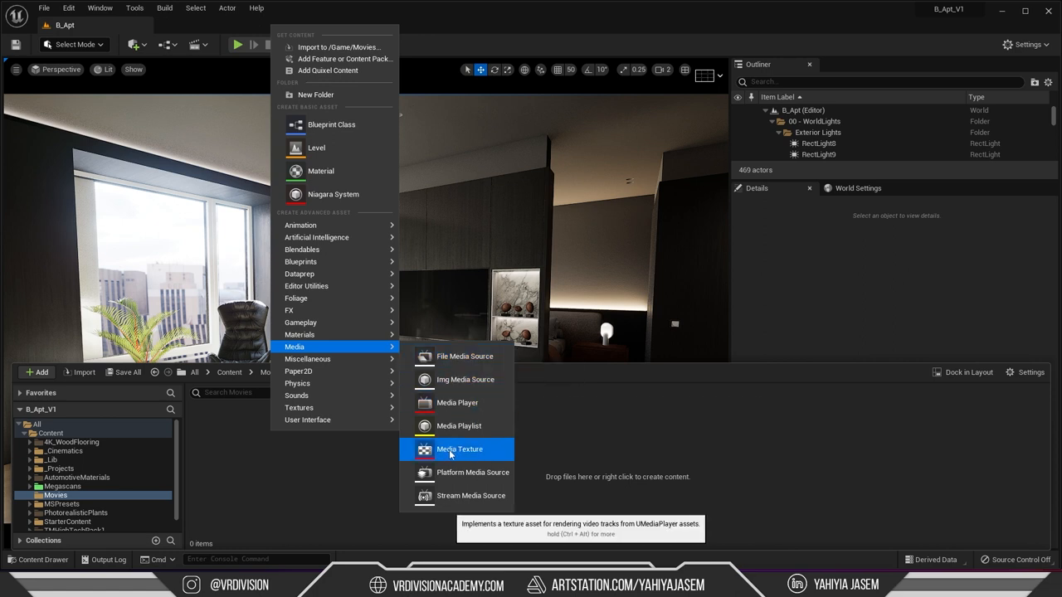
{"action": "mouse_move", "coordinate": [464, 356]}
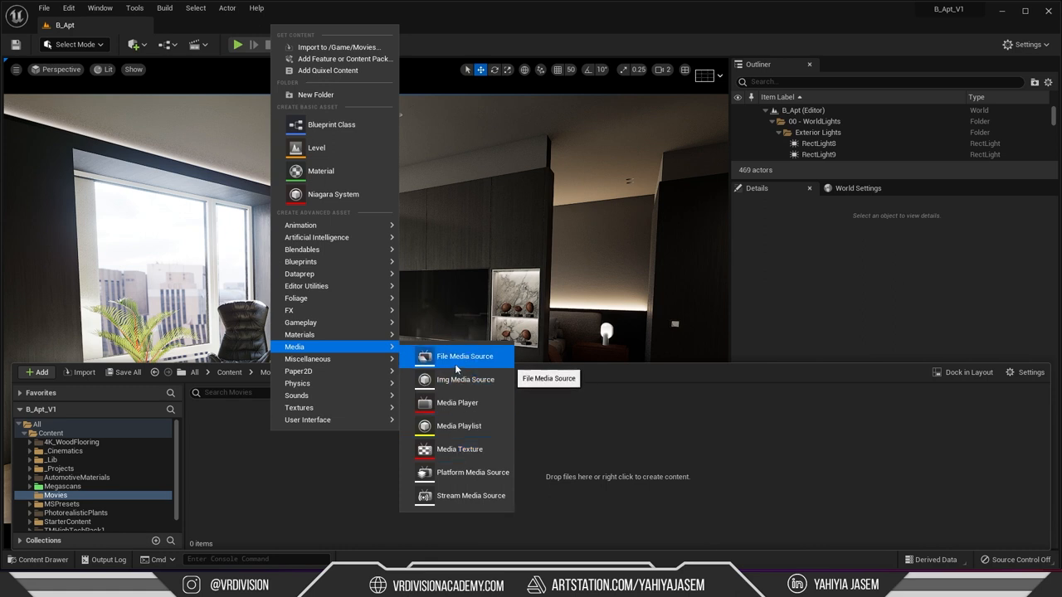
{"action": "left_click", "coordinate": [465, 356]}
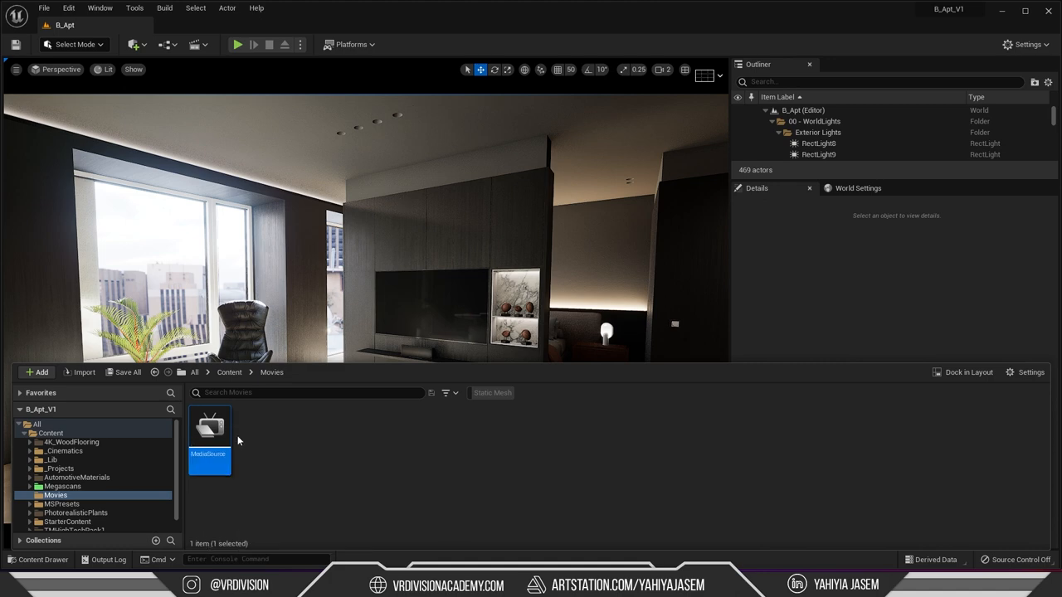
Set the MediaSource File Path to TV.mp4 and close the media source editor.
{"action": "double_click", "coordinate": [208, 426]}
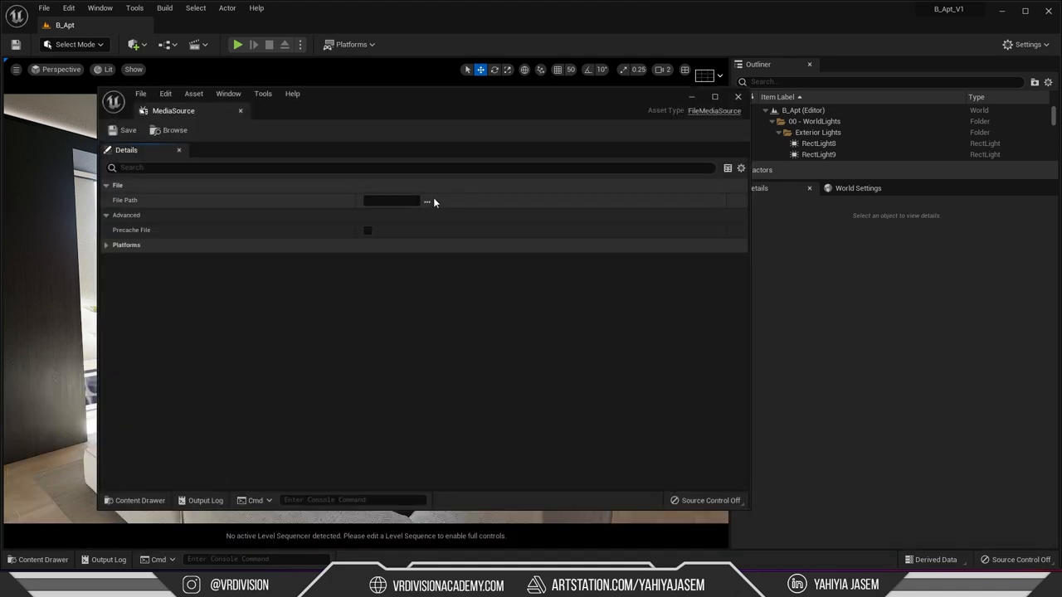
{"action": "left_click", "coordinate": [426, 201]}
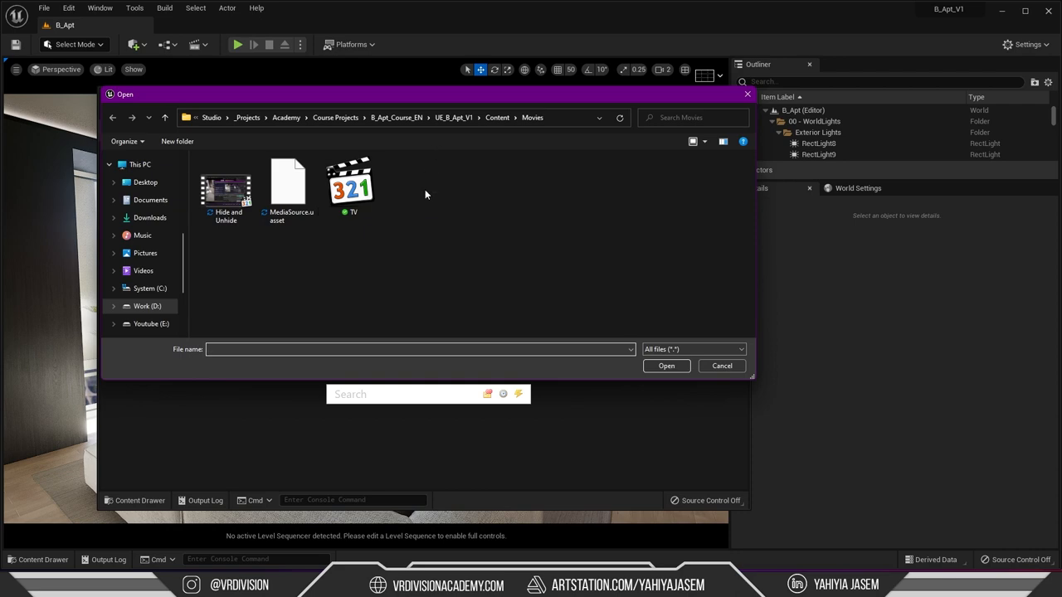
{"action": "left_click", "coordinate": [350, 181]}
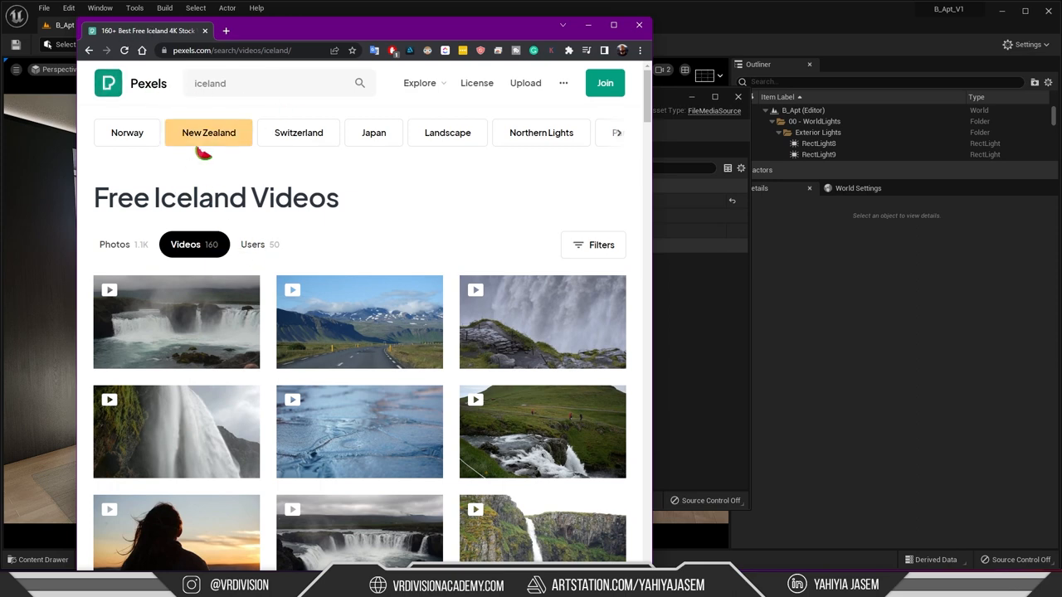
{"action": "mouse_move", "coordinate": [195, 265]}
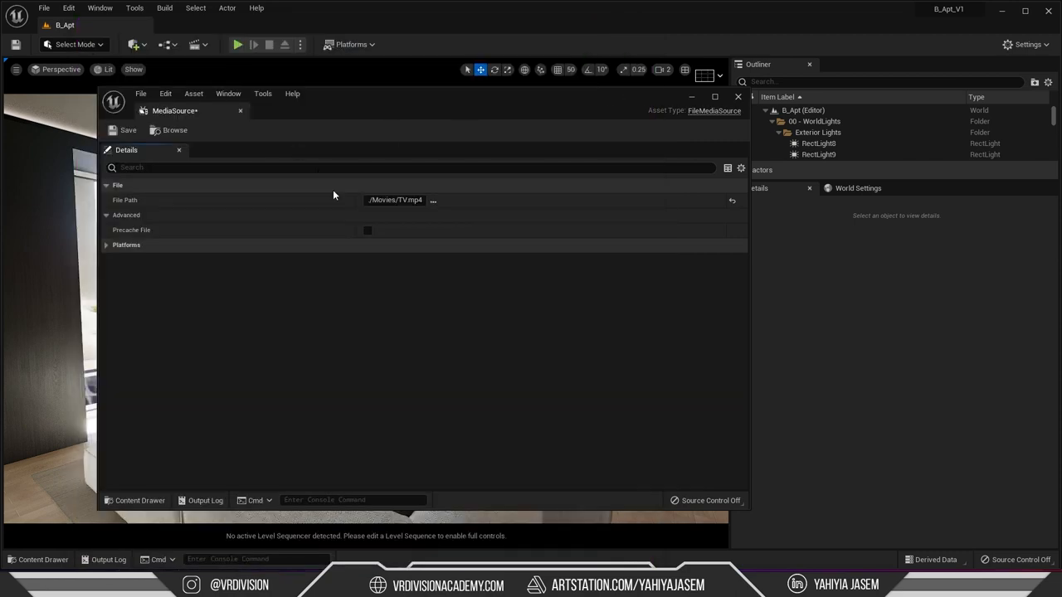
{"action": "left_click", "coordinate": [737, 96]}
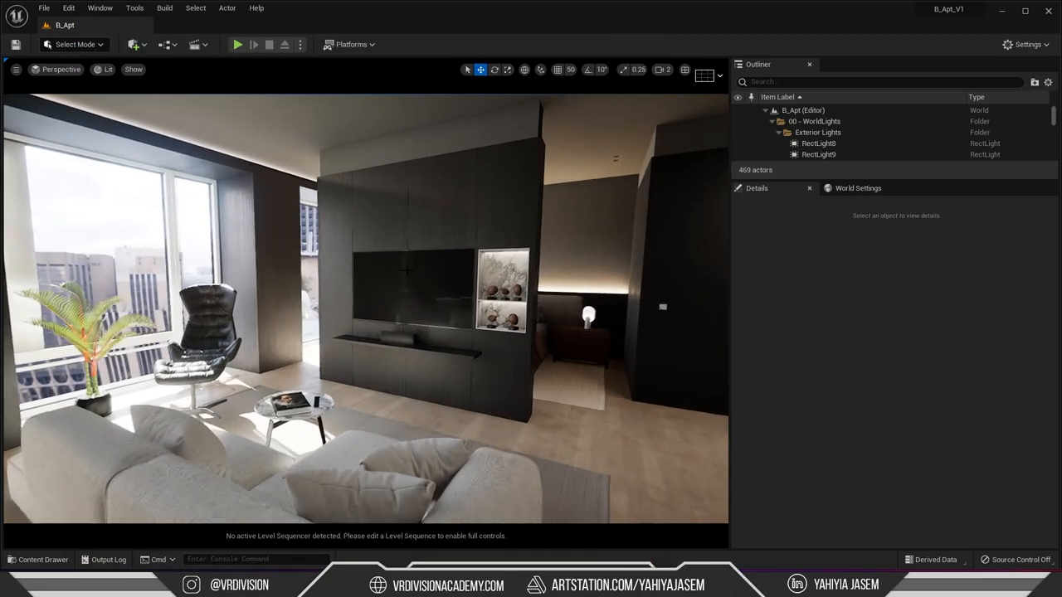
Create a MediaPlayer asset with a linked MediaPlayer_Video output MediaTexture.
{"action": "left_click", "coordinate": [38, 559]}
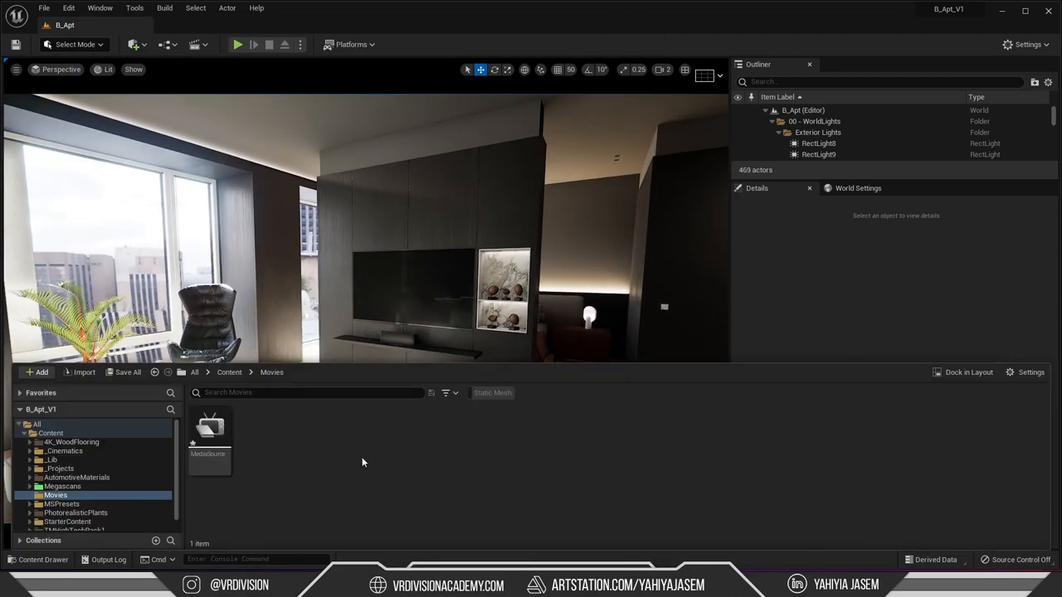
{"action": "left_click", "coordinate": [36, 372]}
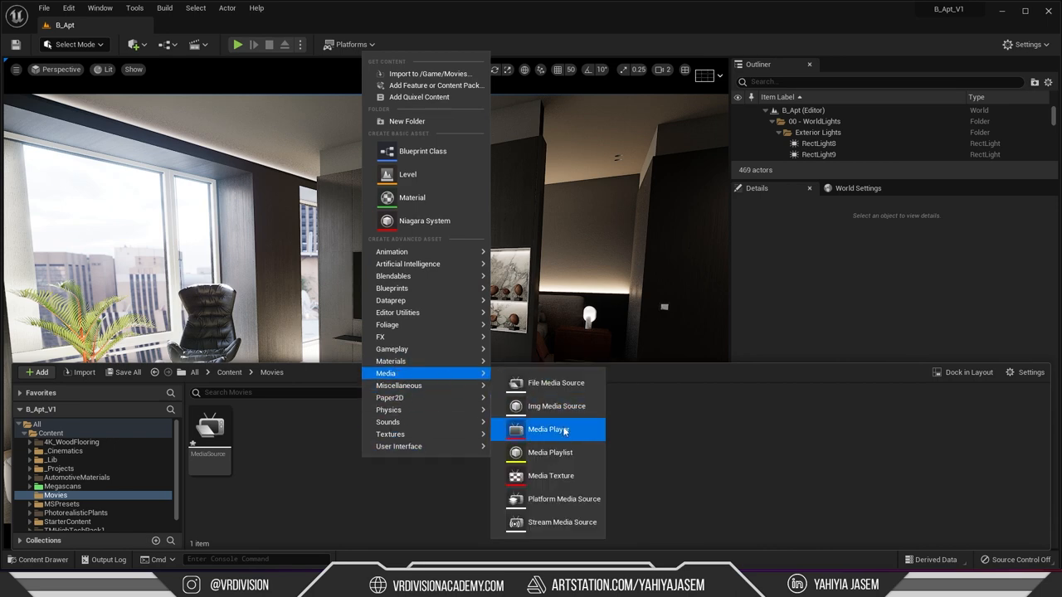
{"action": "left_click", "coordinate": [549, 429]}
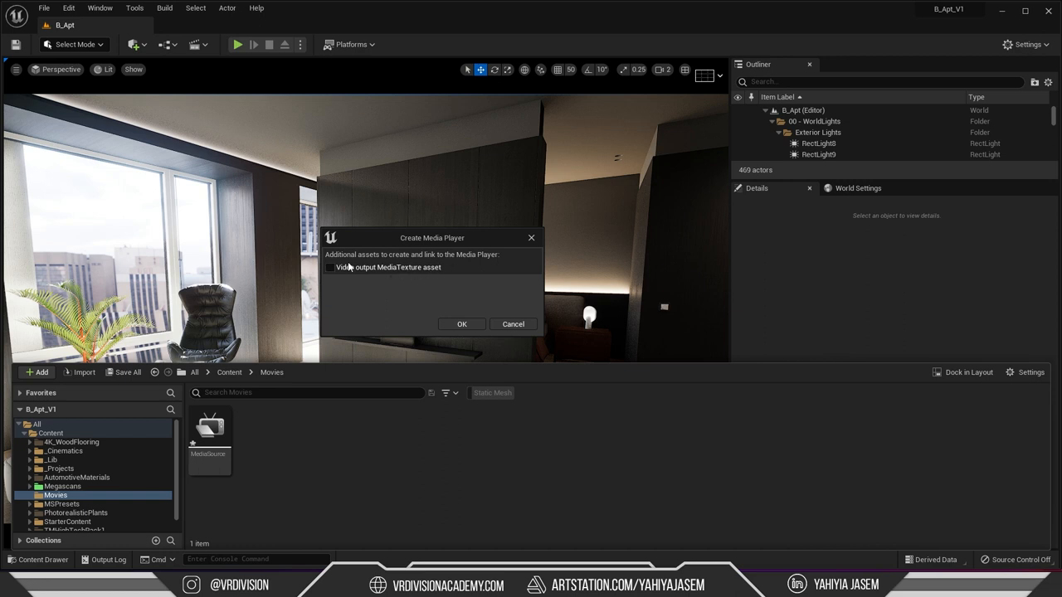
{"action": "left_click", "coordinate": [330, 267]}
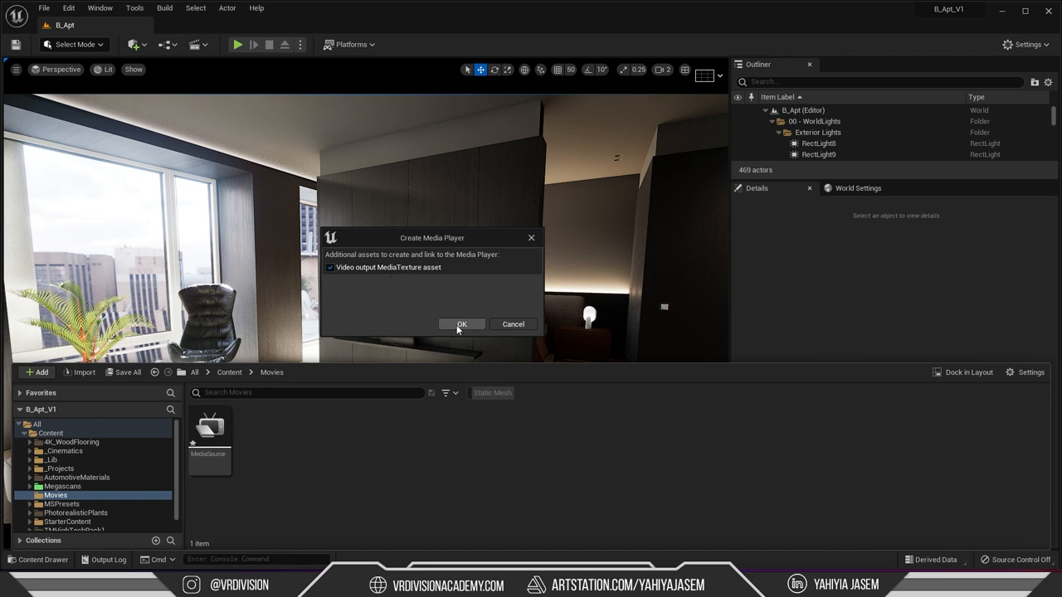
{"action": "left_click", "coordinate": [461, 323]}
{"action": "type", "text": "MediaPlayer"}
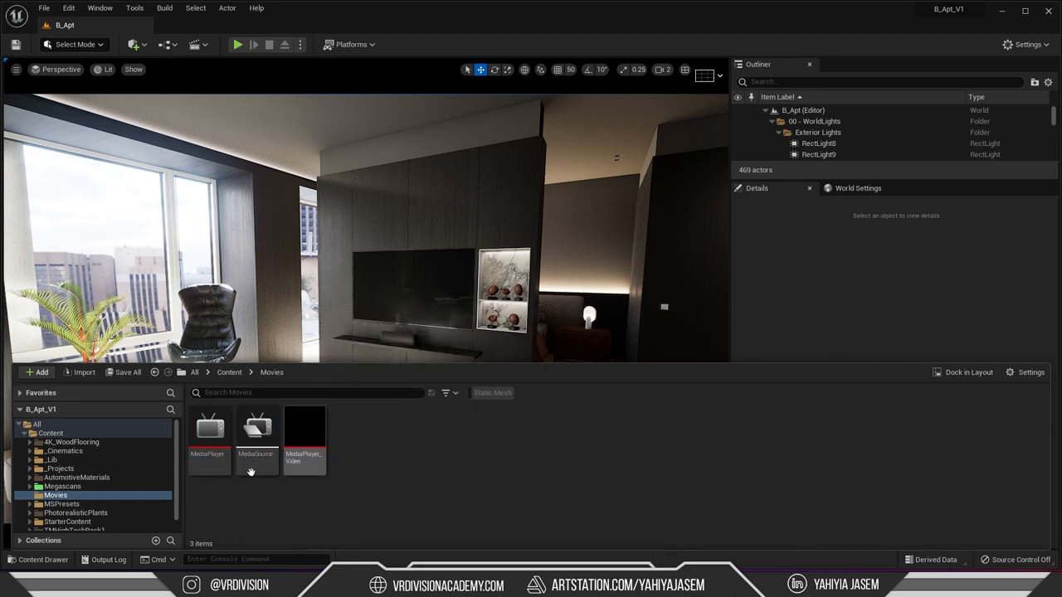
Open MediaPlayer, select the MediaSource entry, and try playing the TV.mp4 clip.
{"action": "double_click", "coordinate": [208, 427]}
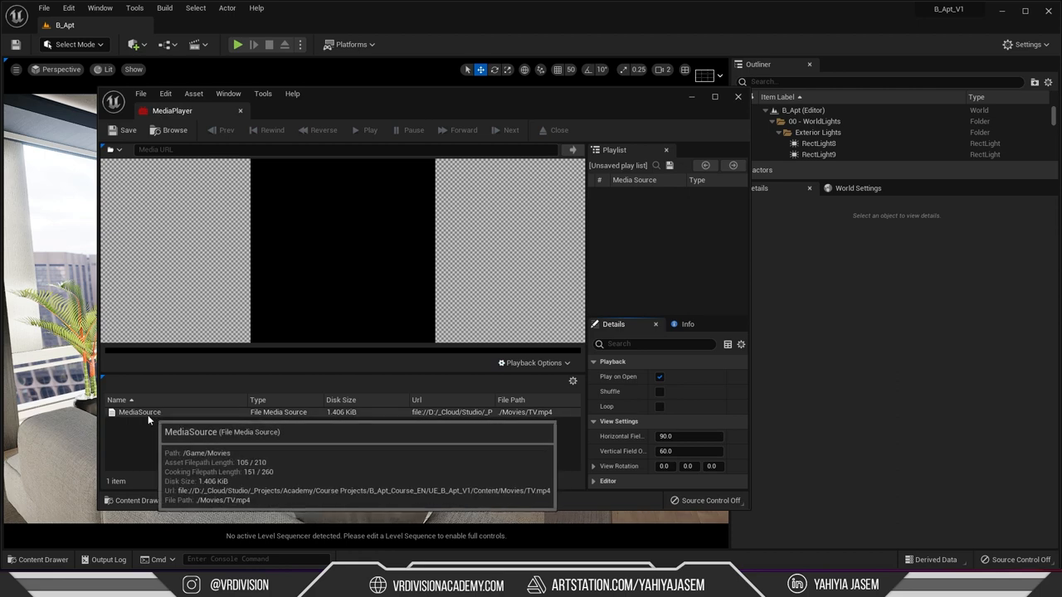
{"action": "left_click", "coordinate": [140, 412]}
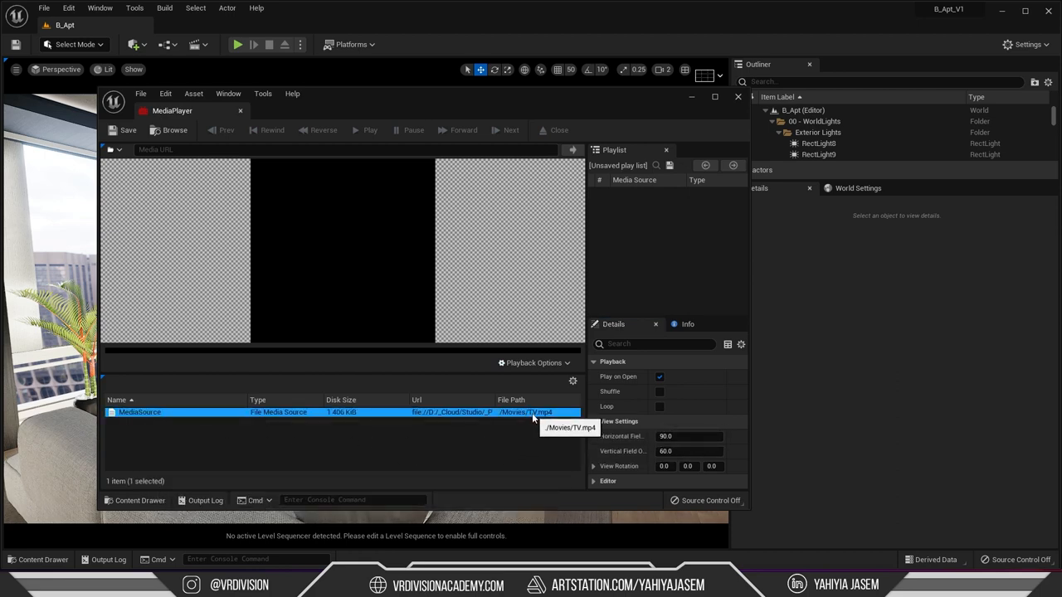
{"action": "mouse_move", "coordinate": [99, 409]}
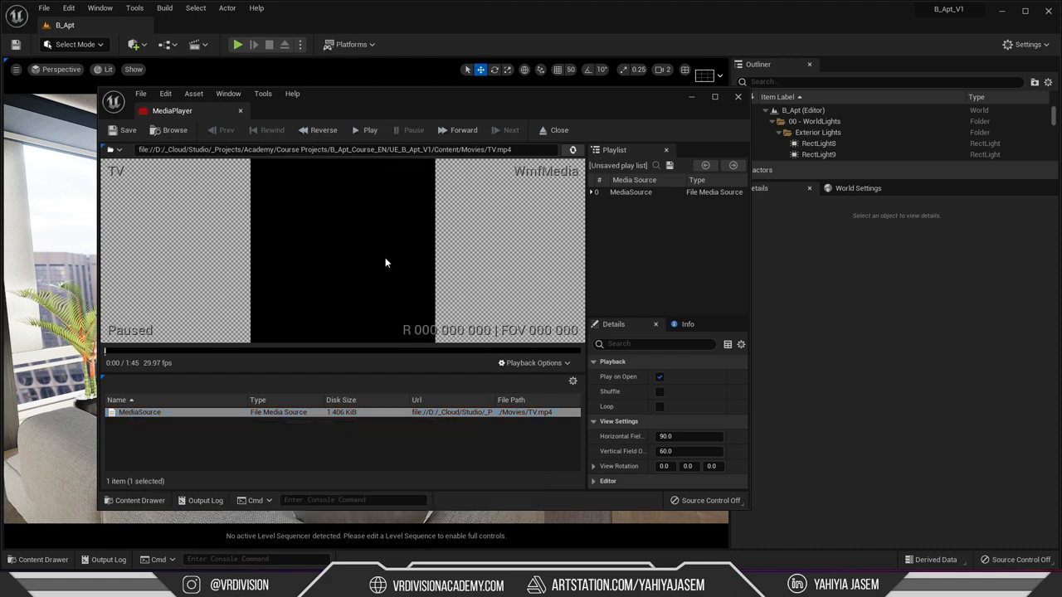
{"action": "left_click", "coordinate": [736, 96]}
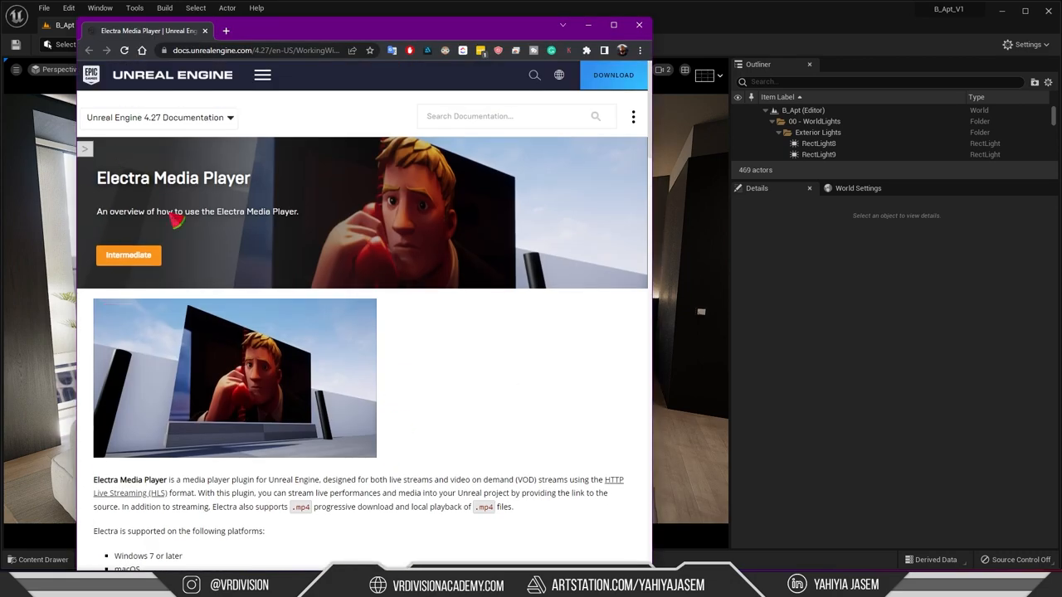
Scroll through the Electra Media Player docs' supported platforms and Supported Media Formats sections.
{"action": "scroll", "scroll_direction": "down", "scroll_amount": 3}
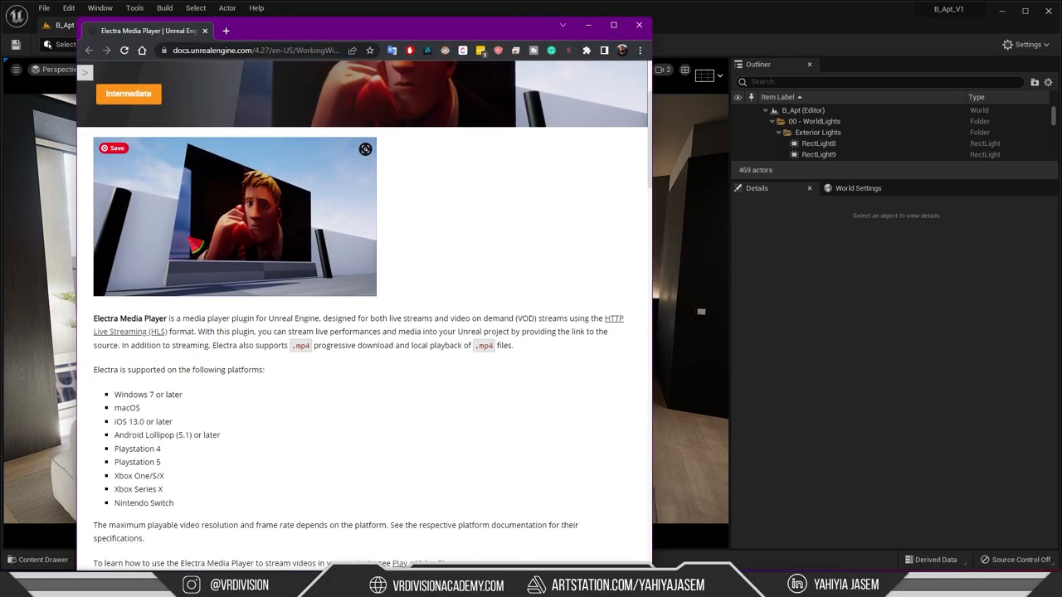
{"action": "scroll", "scroll_direction": "down", "scroll_amount": 3}
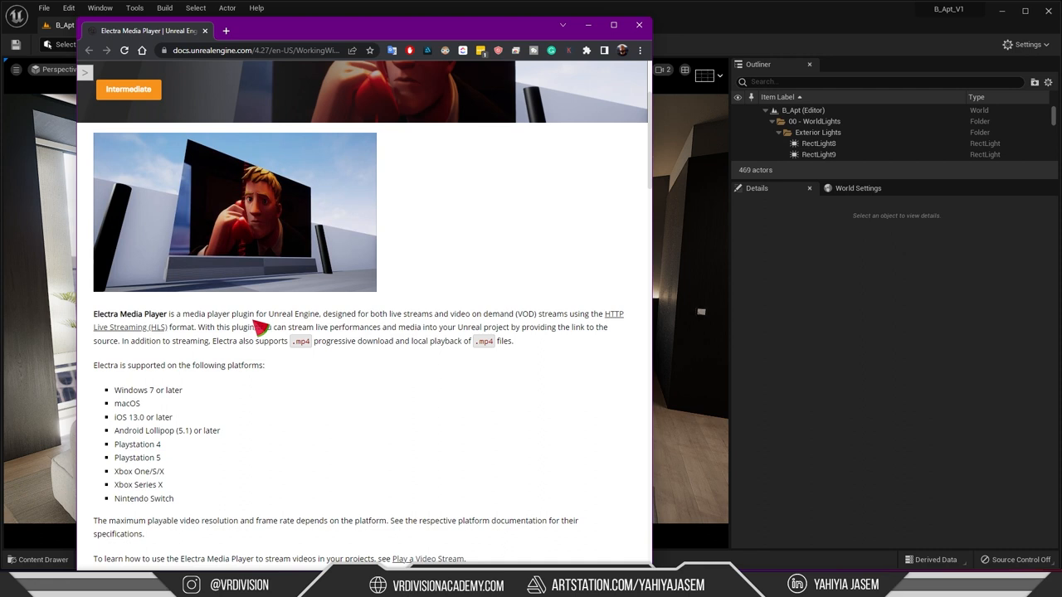
{"action": "mouse_move", "coordinate": [382, 328]}
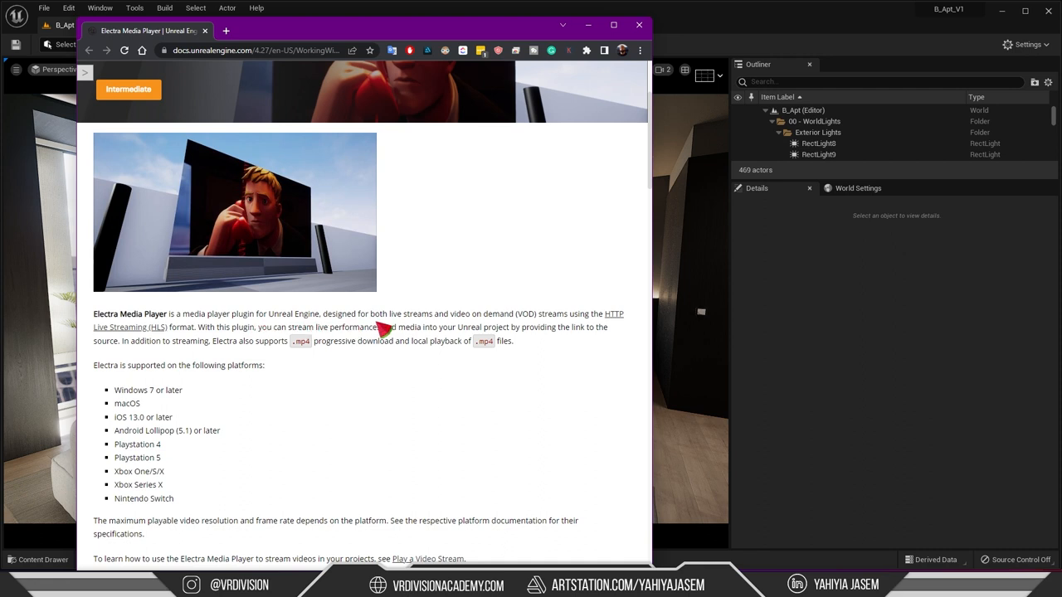
{"action": "mouse_move", "coordinate": [423, 340]}
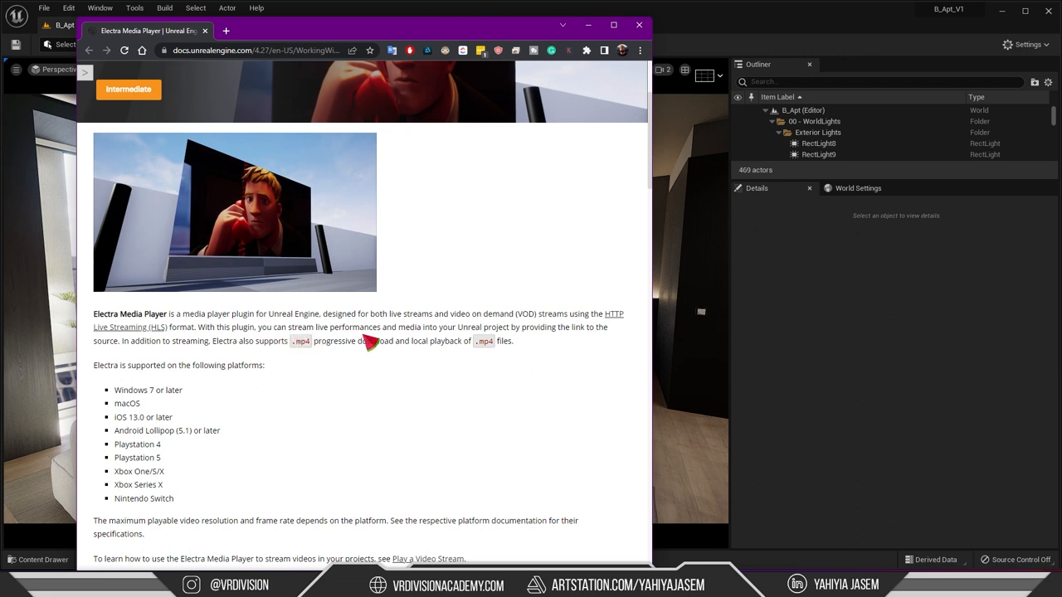
{"action": "mouse_move", "coordinate": [456, 340]}
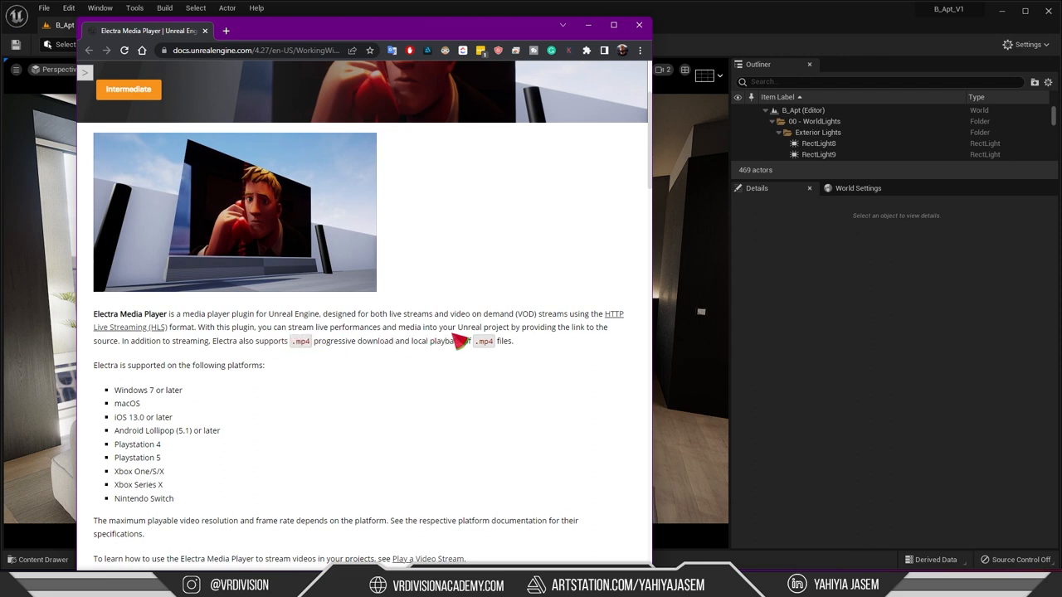
{"action": "mouse_move", "coordinate": [598, 344]}
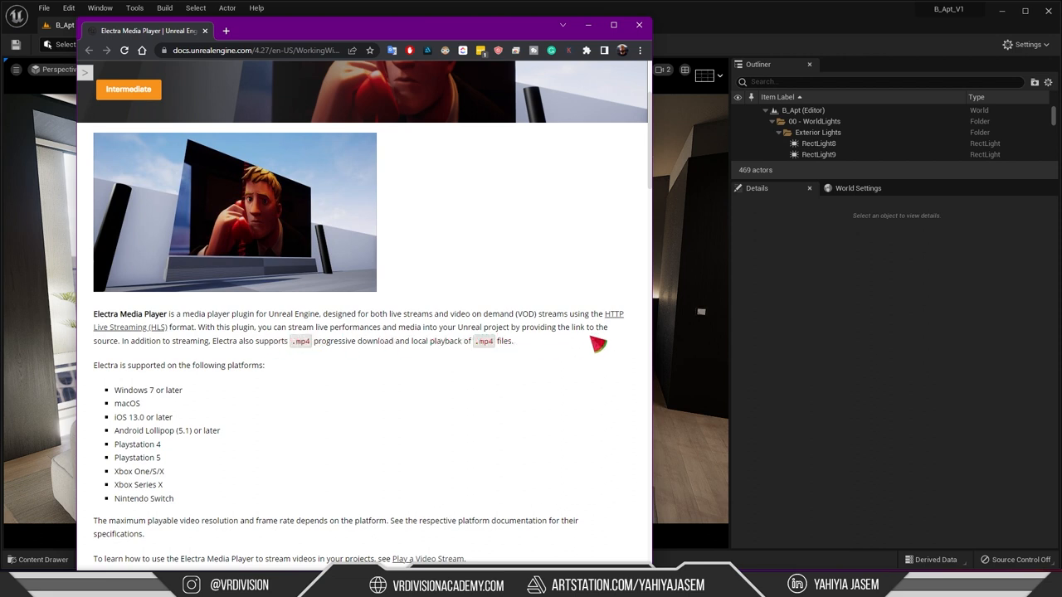
{"action": "scroll", "scroll_direction": "down", "scroll_amount": 3}
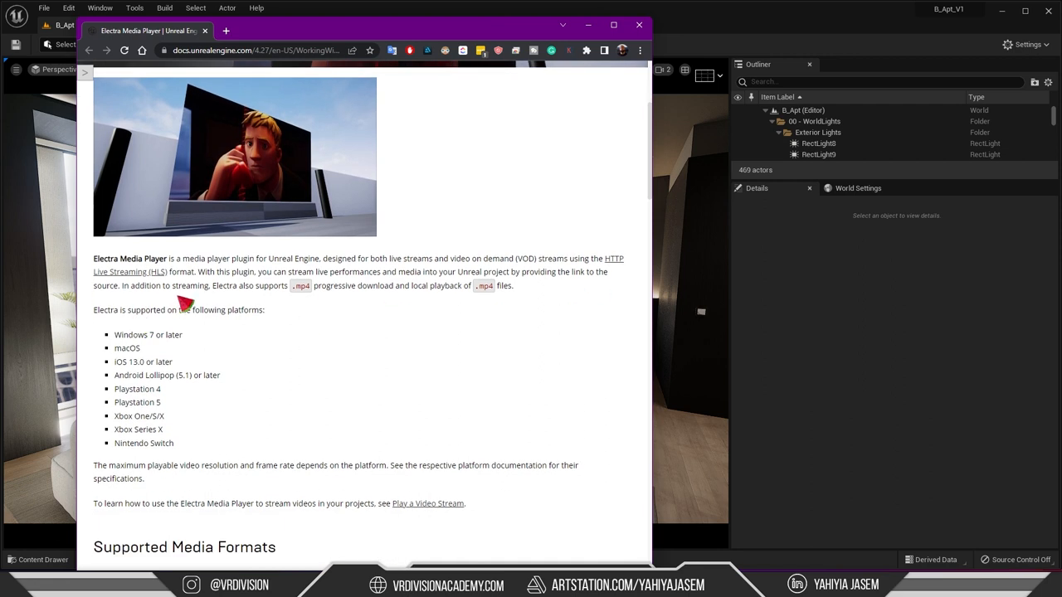
{"action": "mouse_move", "coordinate": [259, 297]}
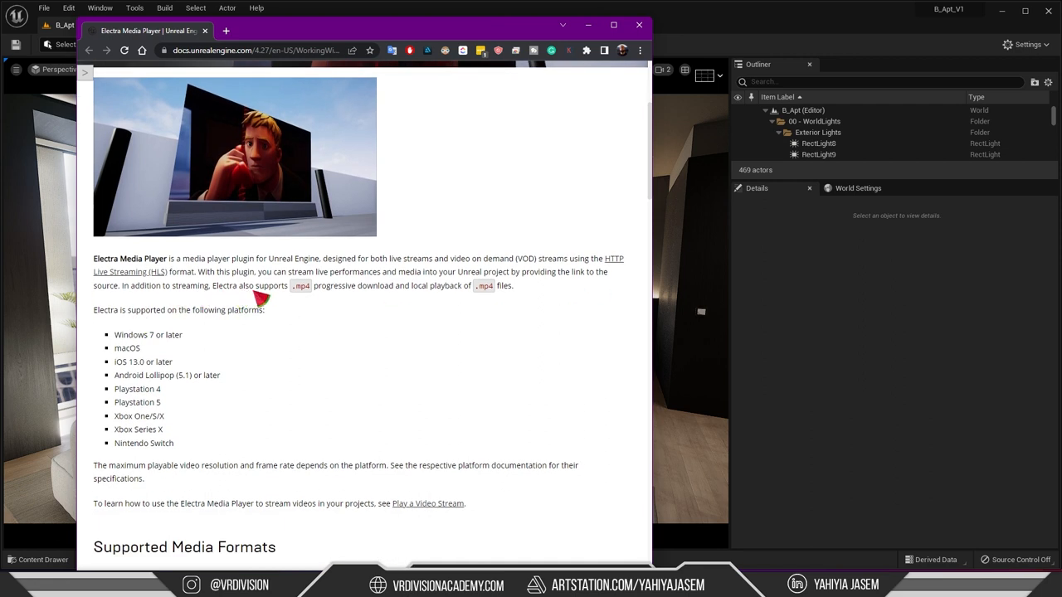
{"action": "mouse_move", "coordinate": [435, 295]}
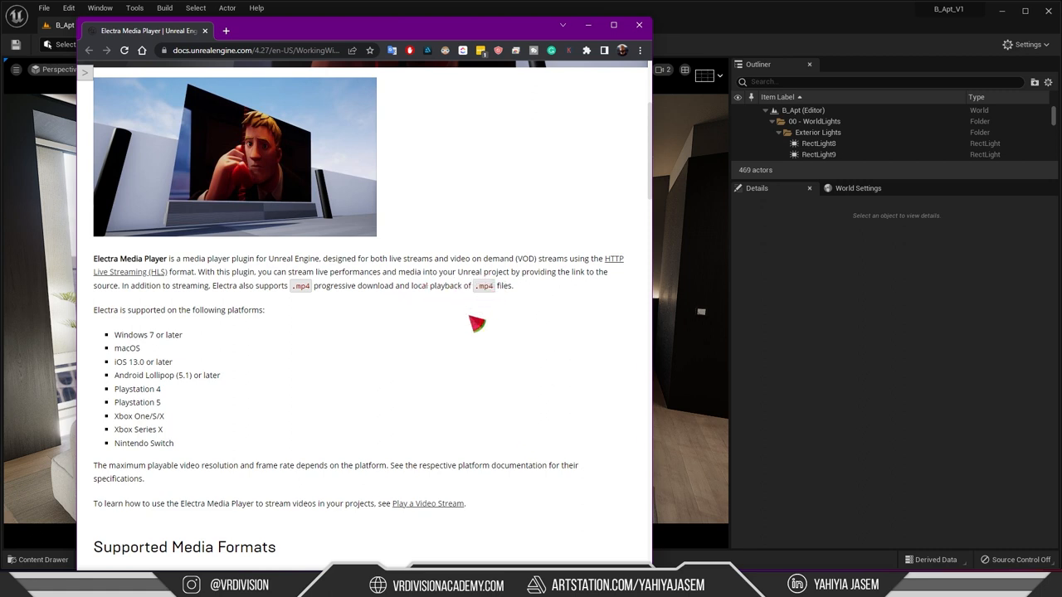
{"action": "scroll", "scroll_direction": "down", "scroll_amount": 3}
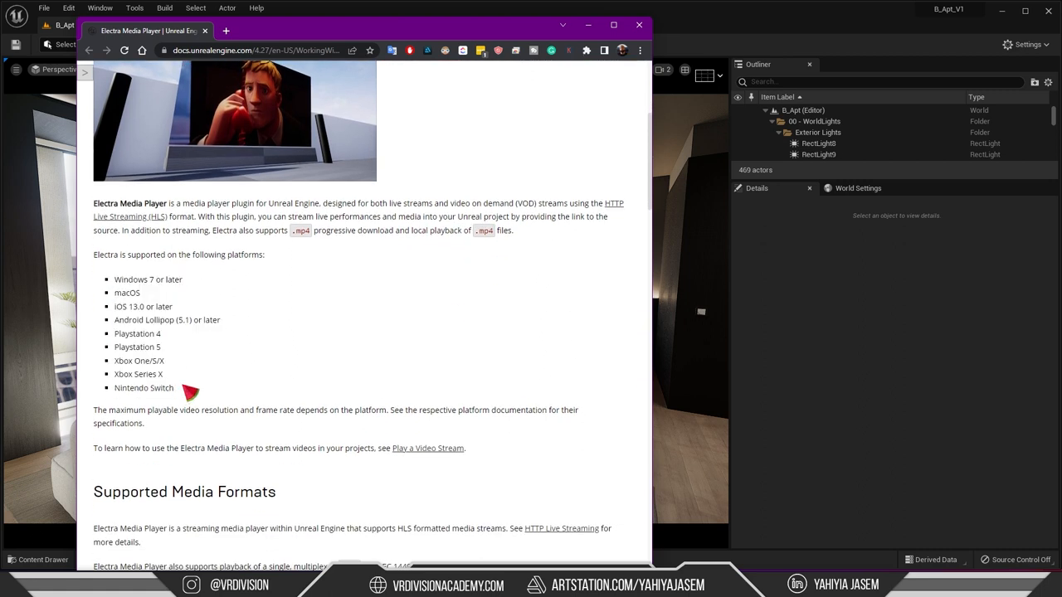
{"action": "scroll", "scroll_direction": "down", "scroll_amount": 3}
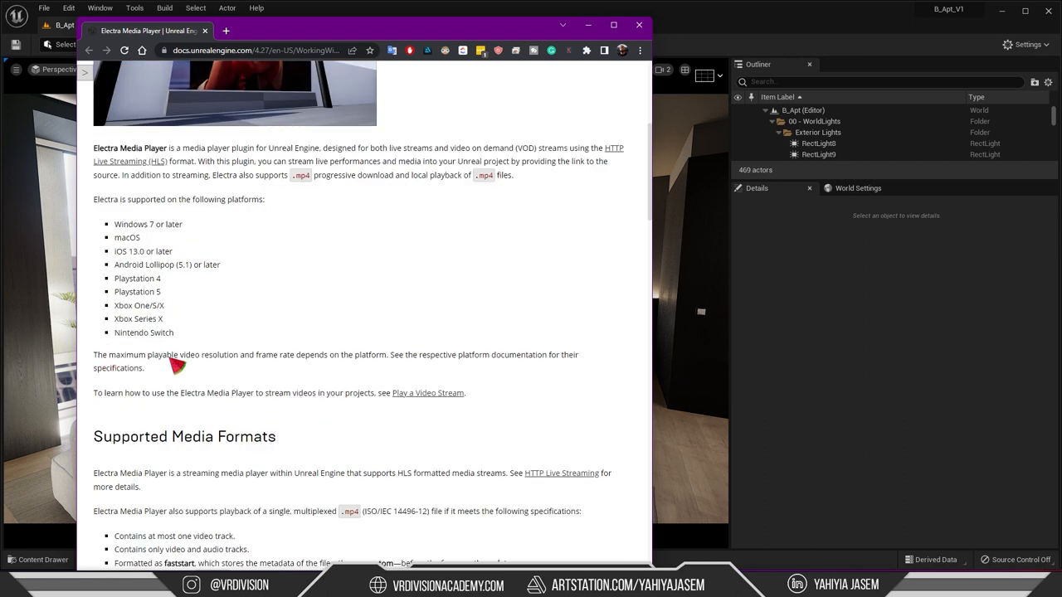
{"action": "left_click_drag", "start_coordinate": [178, 355], "coordinate": [357, 355]}
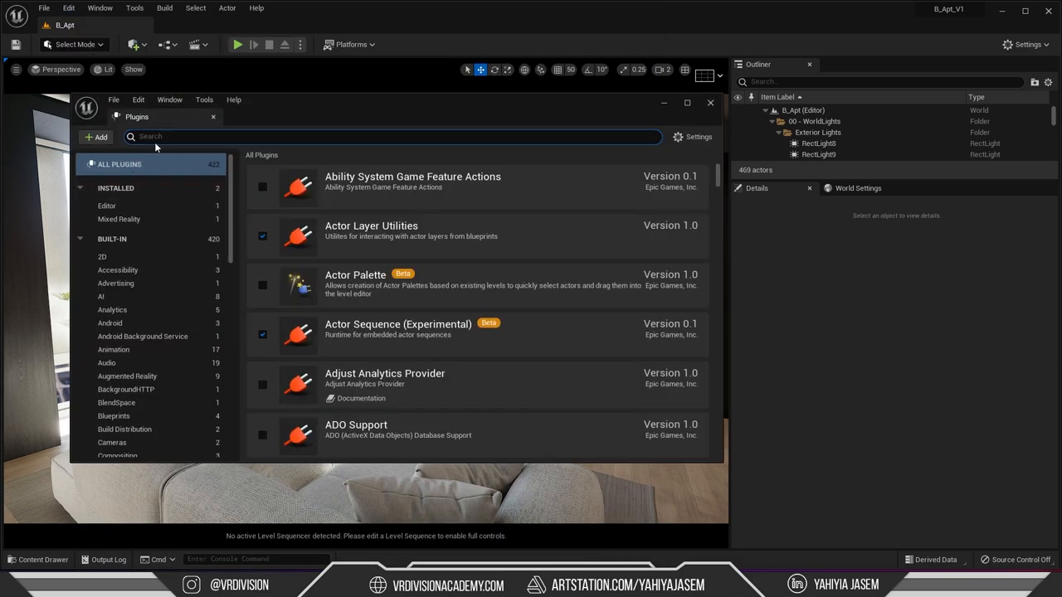
Filter plugins by 'electra' and tick Enabled on Electra Player.
{"action": "type", "text": "electra"}
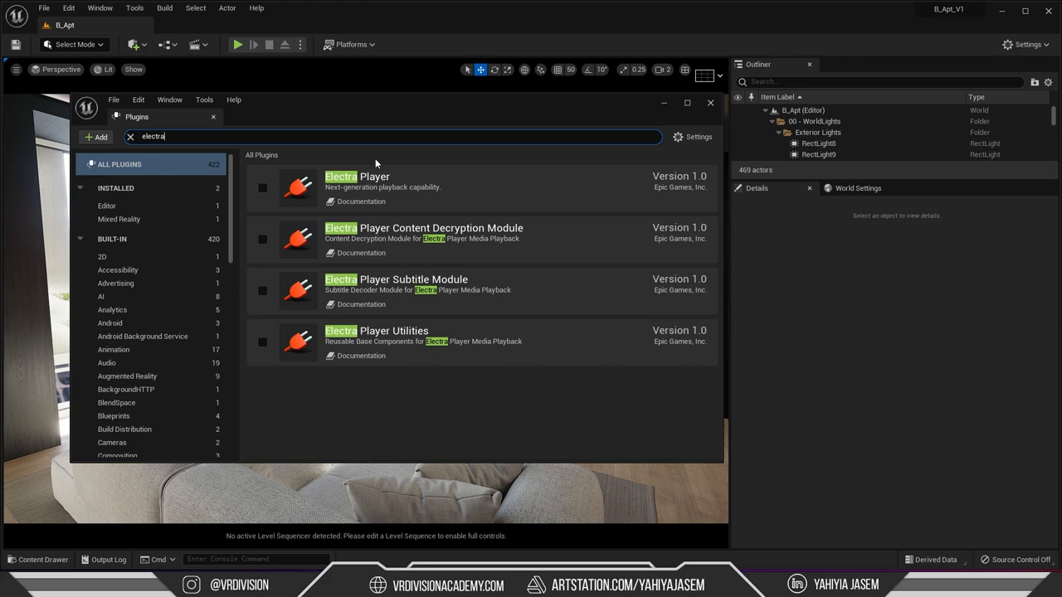
{"action": "mouse_move", "coordinate": [262, 189]}
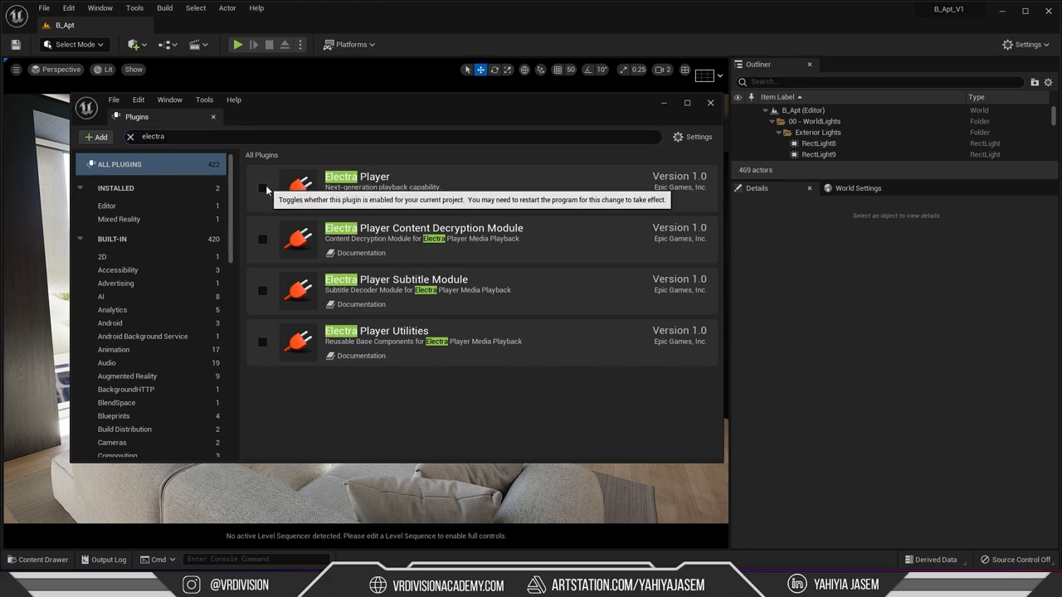
{"action": "left_click", "coordinate": [262, 187]}
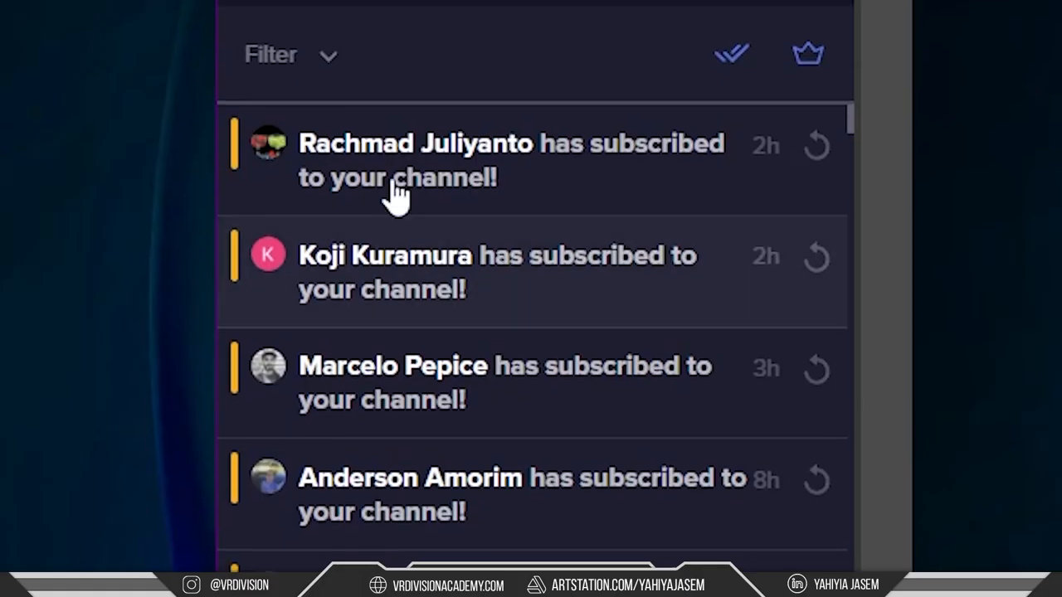
{"action": "scroll", "scroll_direction": "down", "scroll_amount": 3}
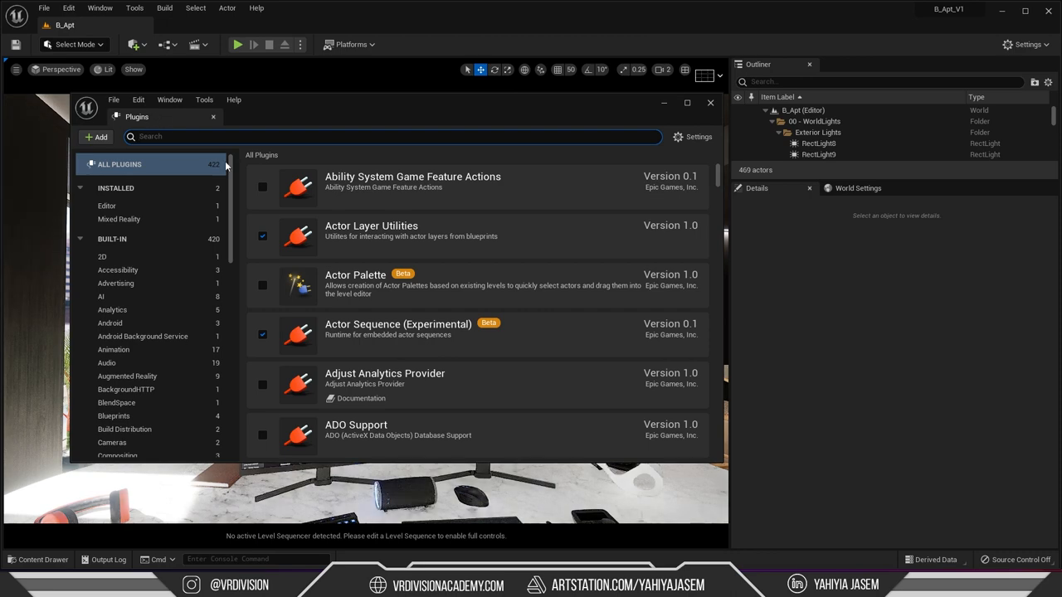
Verify the four Electra plugins are ticked under 'elec', close Plugins, and reopen MediaPlayer.
{"action": "type", "text": "electra"}
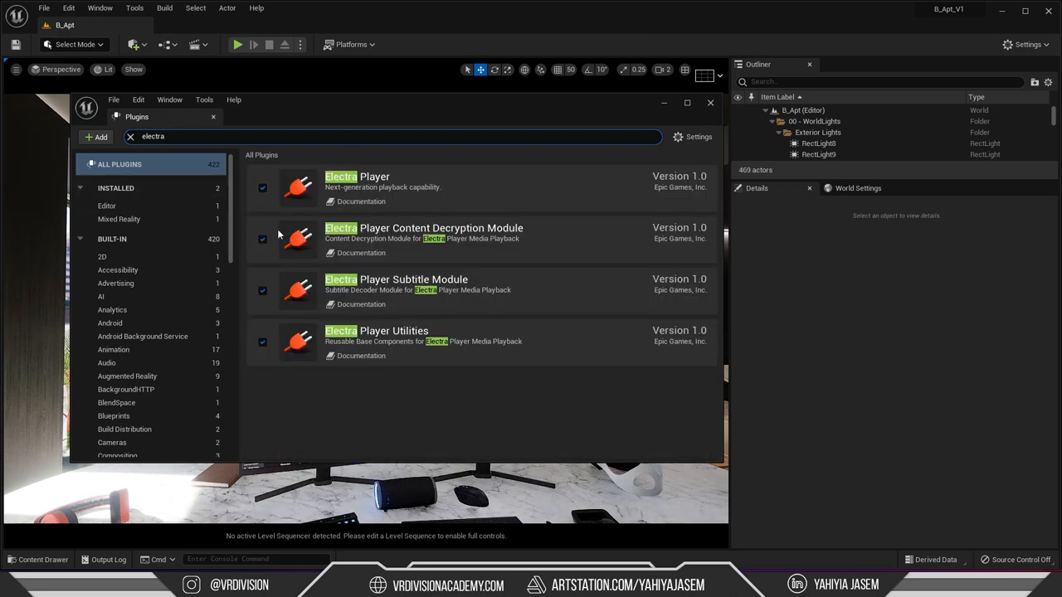
{"action": "left_click", "coordinate": [711, 102]}
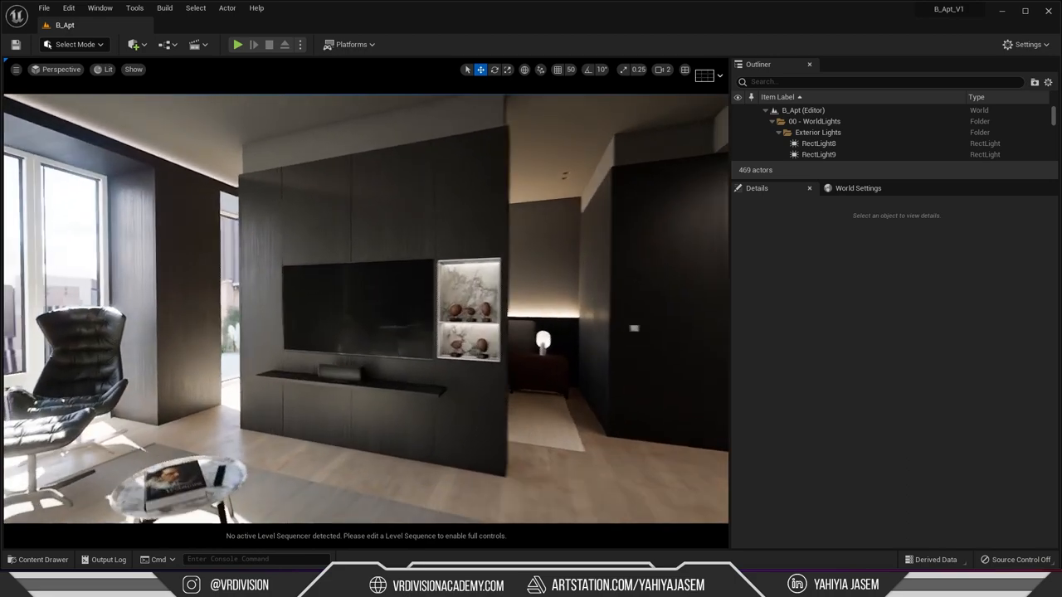
{"action": "left_click", "coordinate": [38, 560]}
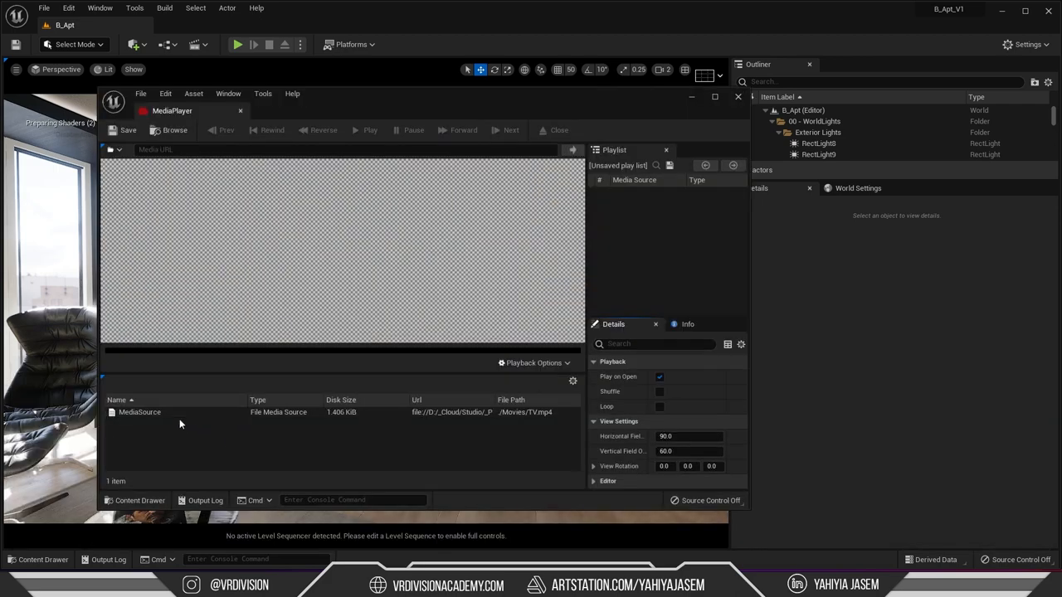
Play MediaSource into the texture, then create MediaPlayer_Video_Mat from MediaPlayer_Video.
{"action": "double_click", "coordinate": [139, 411]}
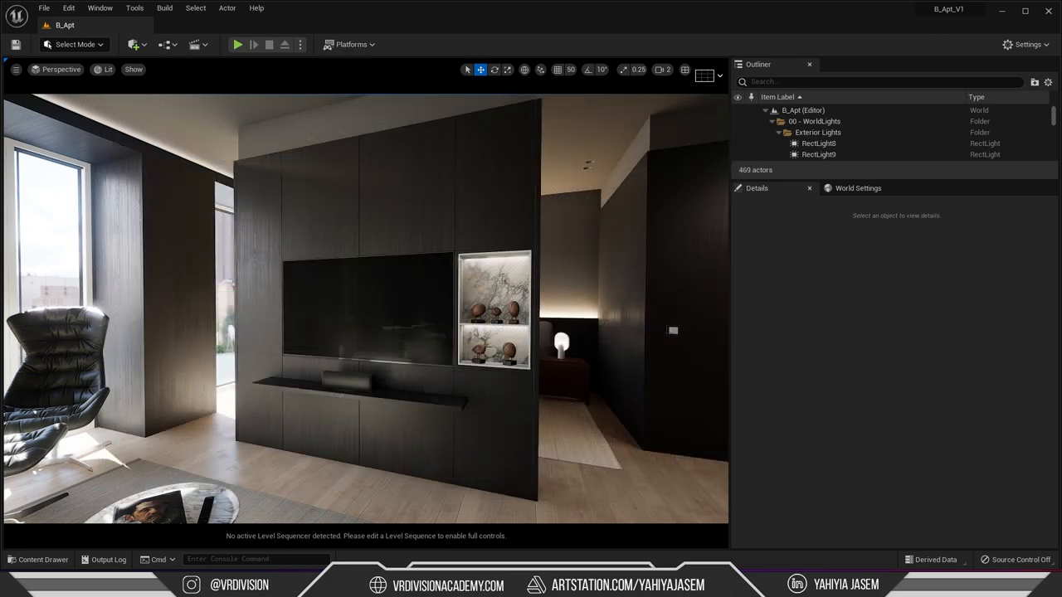
{"action": "left_click", "coordinate": [39, 559]}
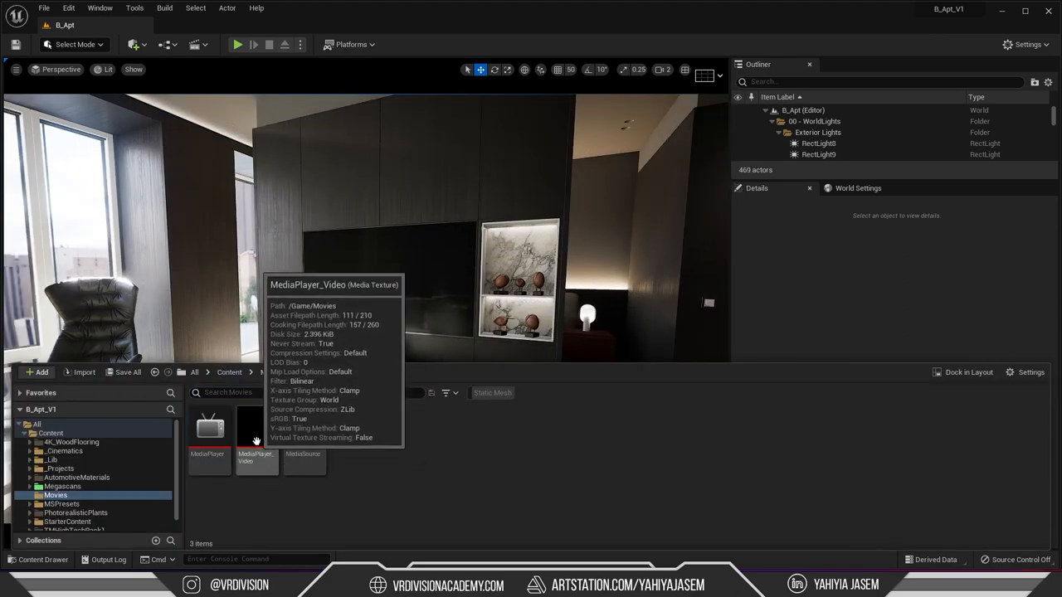
{"action": "left_click", "coordinate": [256, 431]}
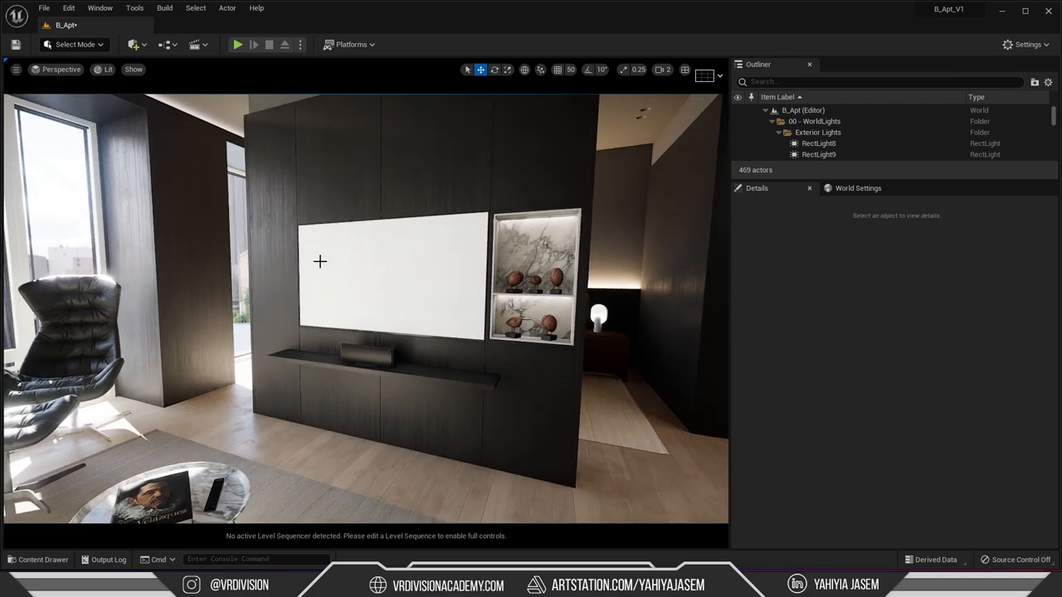
{"action": "left_click", "coordinate": [38, 559]}
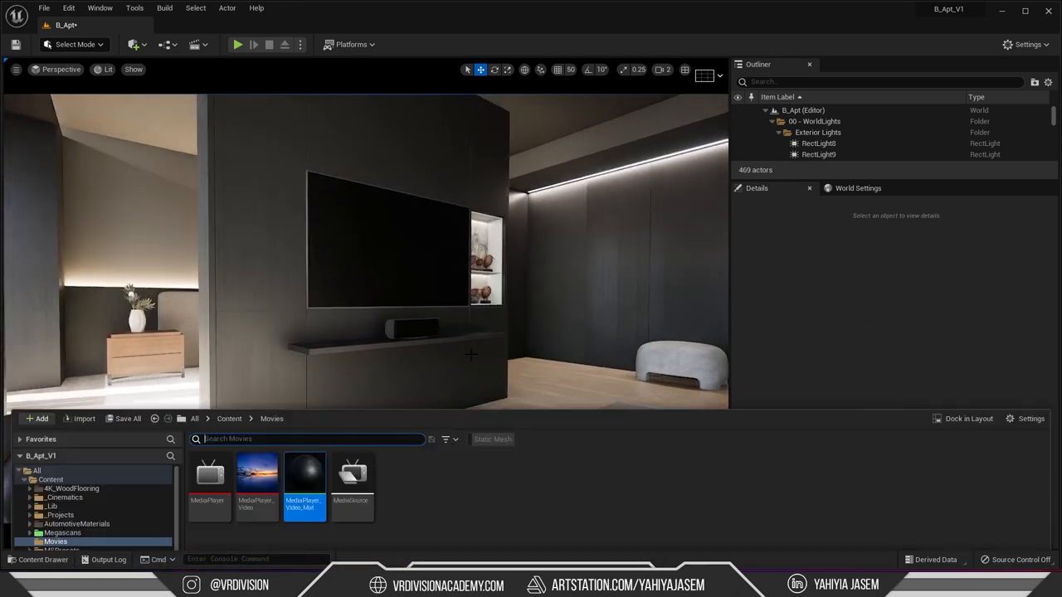
{"action": "mouse_move", "coordinate": [305, 426]}
{"action": "type", "text": "M_TV"}
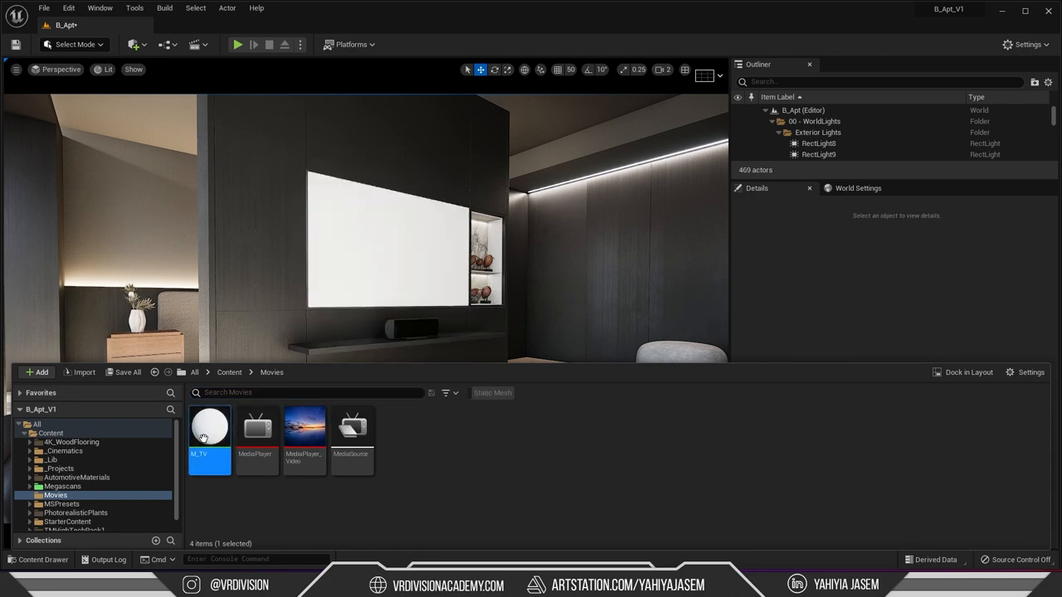
In M_TV, multiply the texture by an Intensity parameter and wire it to Emissive Color.
{"action": "double_click", "coordinate": [210, 427]}
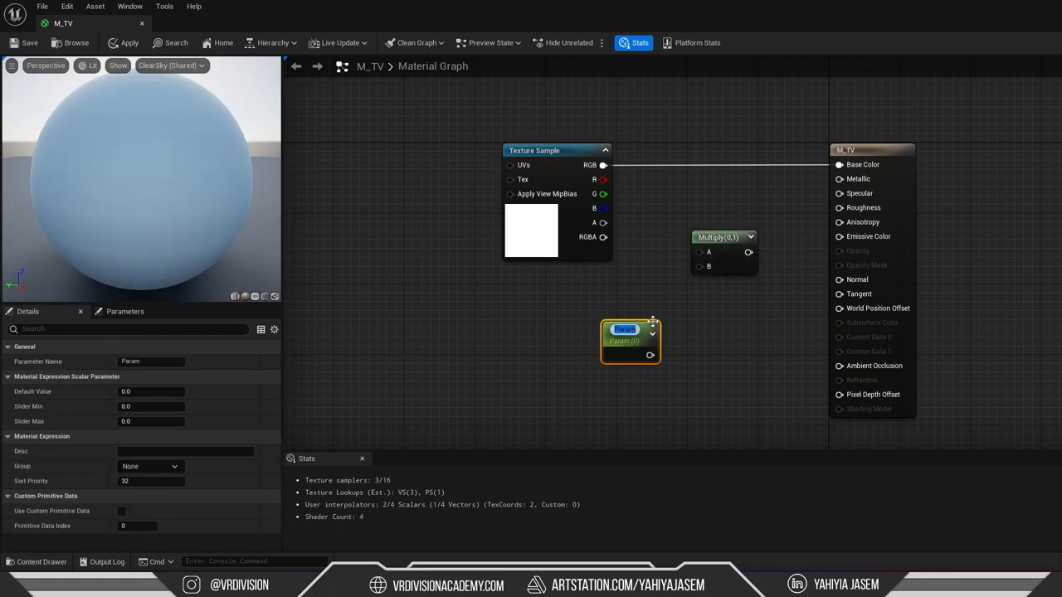
{"action": "type", "text": "Intel"}
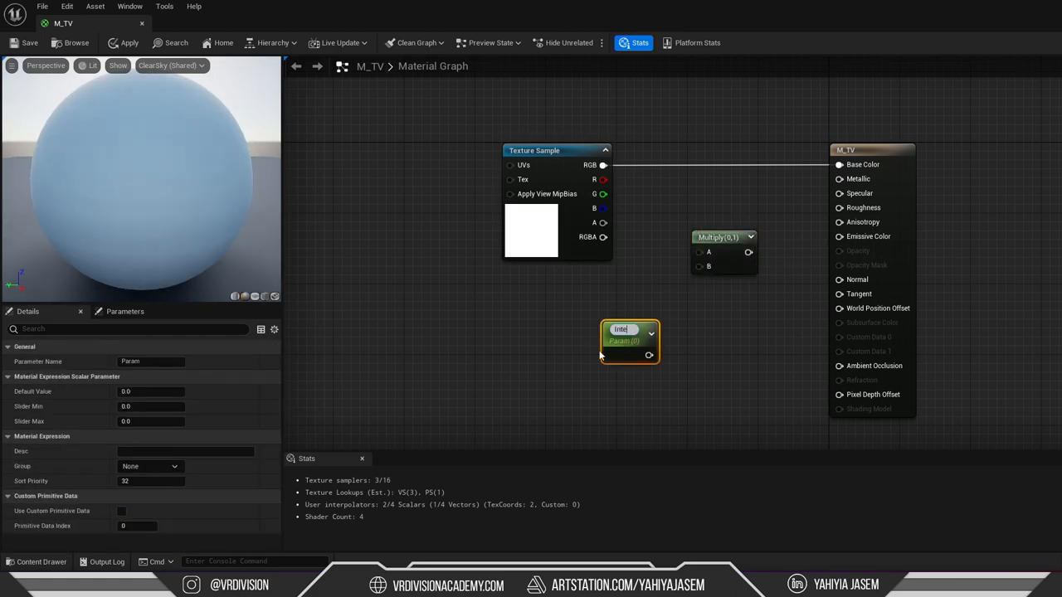
{"action": "type", "text": "Intensity"}
{"action": "left_click", "coordinate": [151, 391]}
{"action": "type", "text": "0.5"}
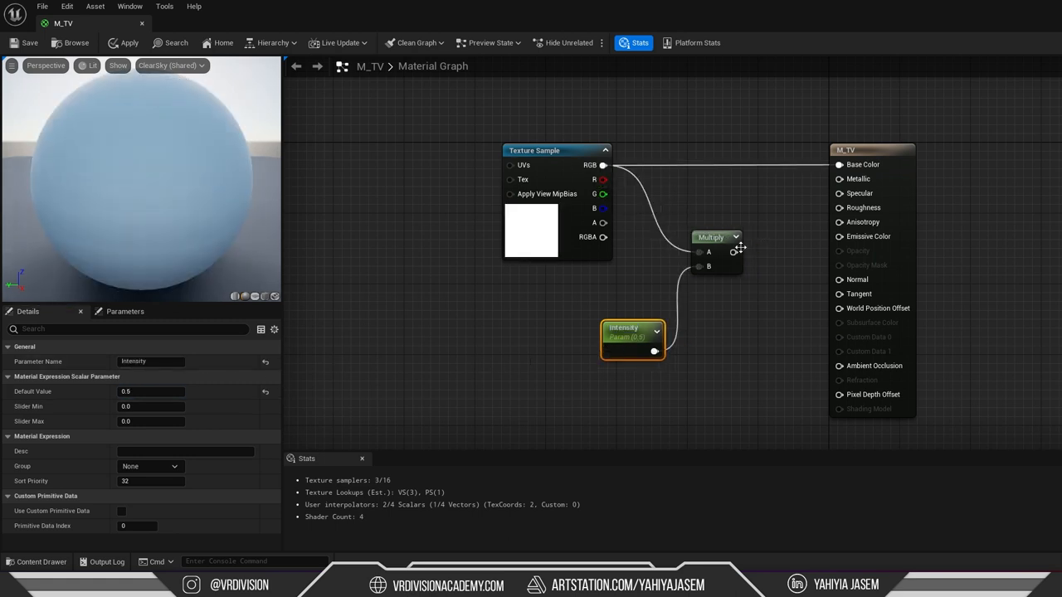
{"action": "left_click_drag", "start_coordinate": [733, 252], "coordinate": [838, 236]}
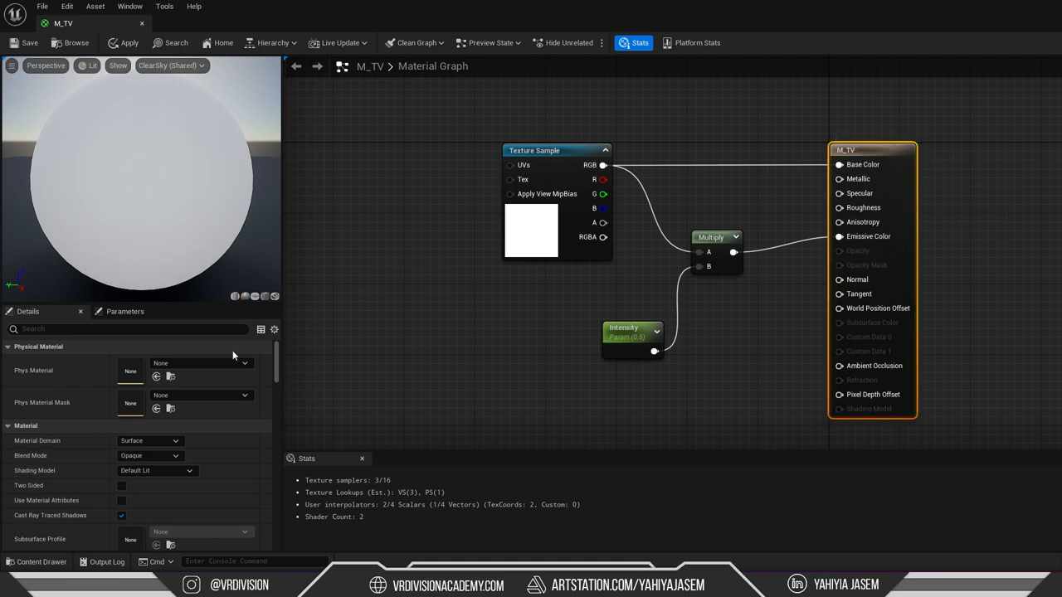
Change M_TV's Shading Model from Default Lit to Unlit and apply.
{"action": "left_click", "coordinate": [156, 470]}
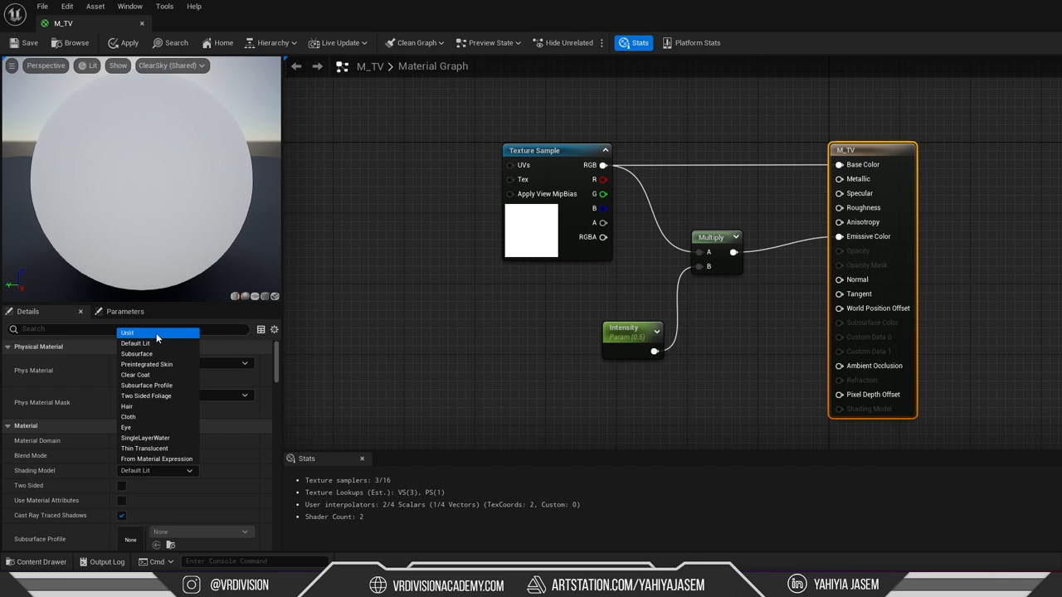
{"action": "left_click", "coordinate": [128, 333]}
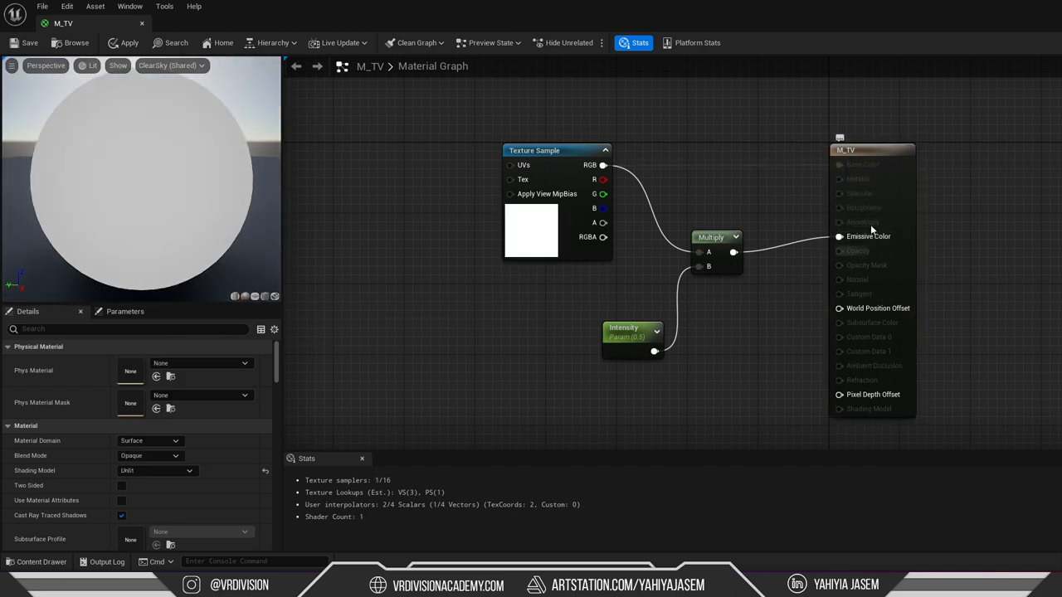
{"action": "left_click", "coordinate": [124, 43]}
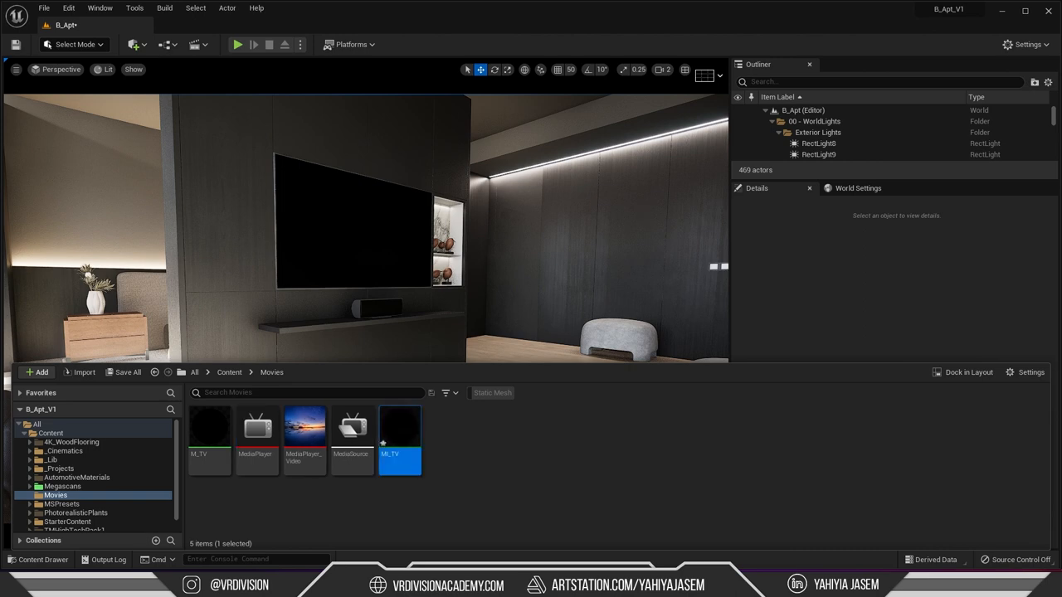
Set the Intensity parameter of the MI_TV material instance to -0.484.
{"action": "double_click", "coordinate": [400, 428]}
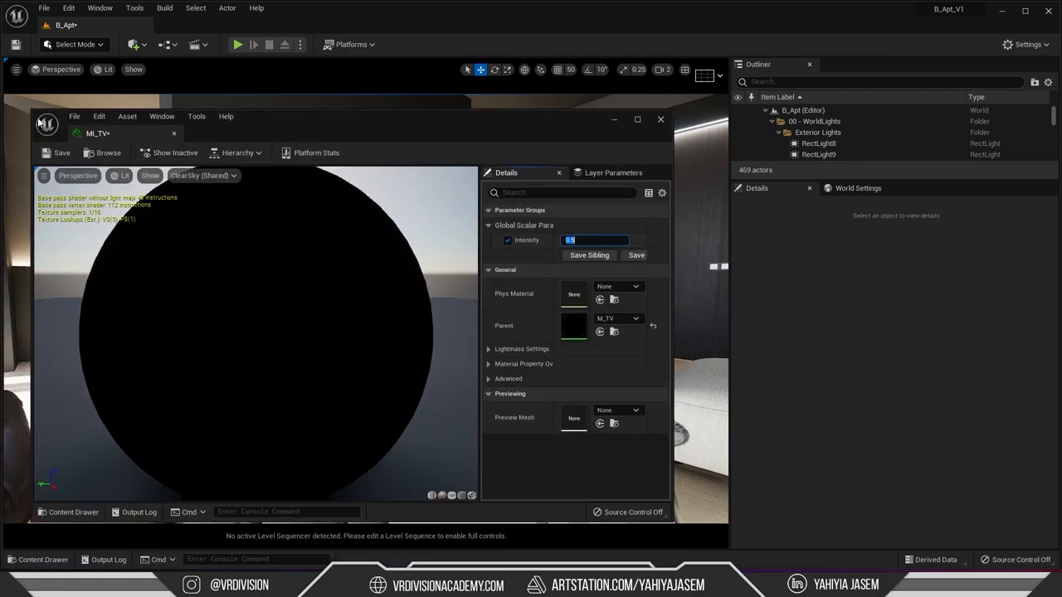
{"action": "type", "text": "-0.484"}
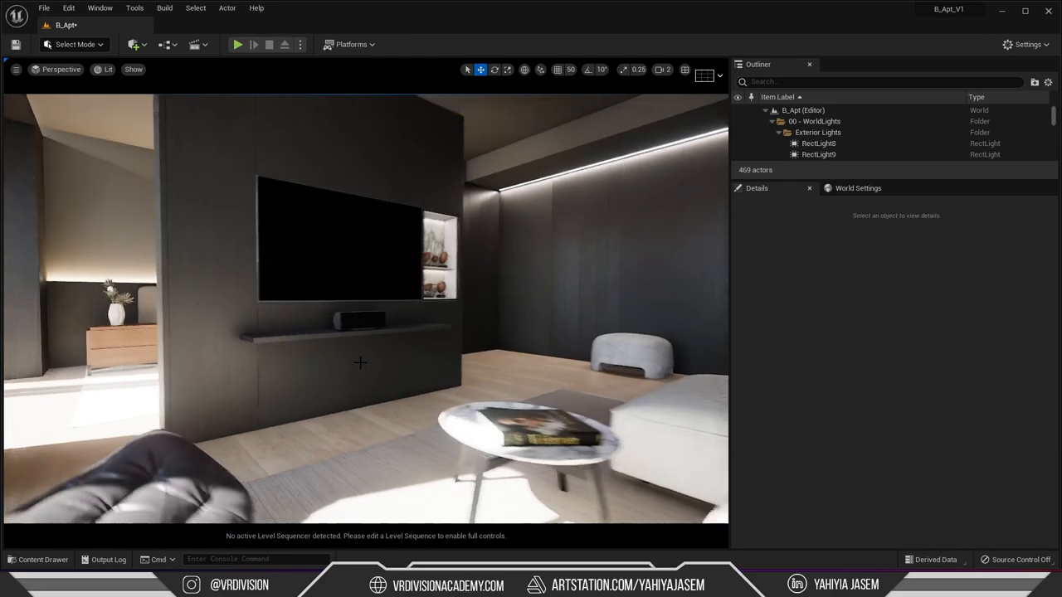
Create a File Media Source named Tutorial in Movies pointing to TV.mp4.
{"action": "left_click", "coordinate": [42, 559]}
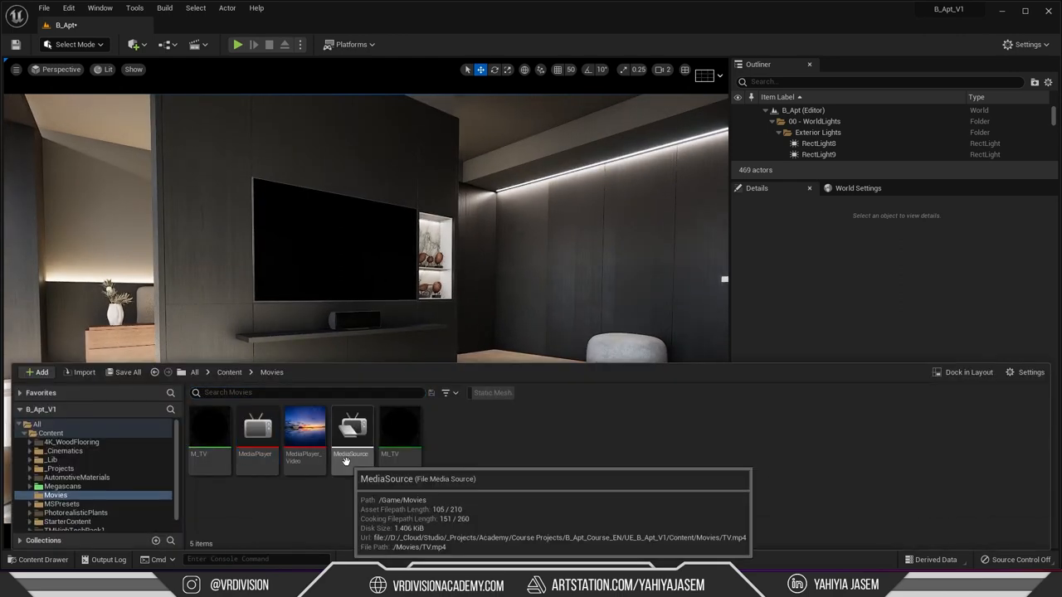
{"action": "mouse_move", "coordinate": [381, 494]}
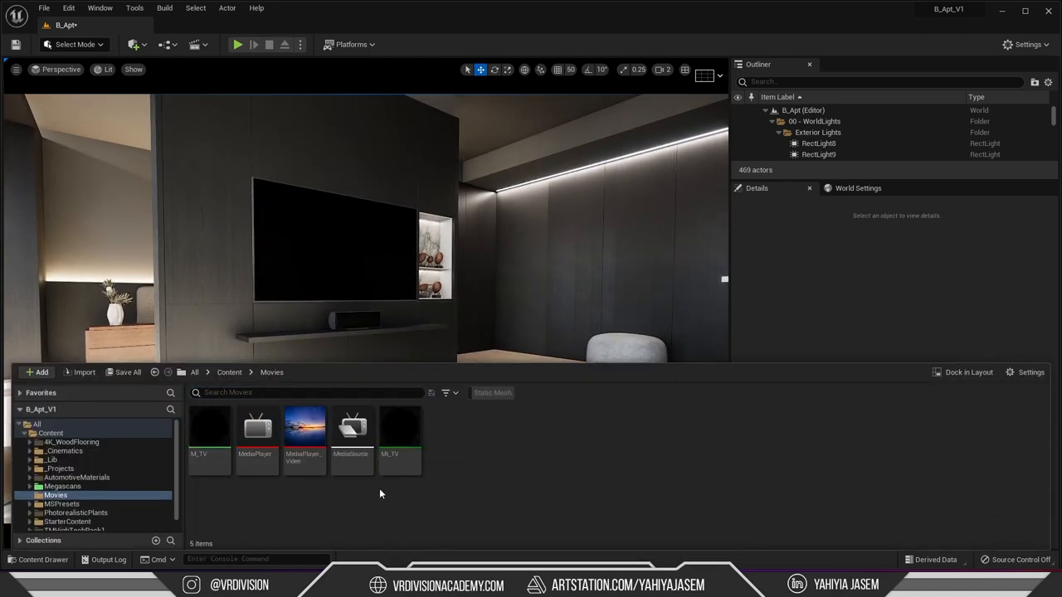
{"action": "left_click", "coordinate": [36, 372]}
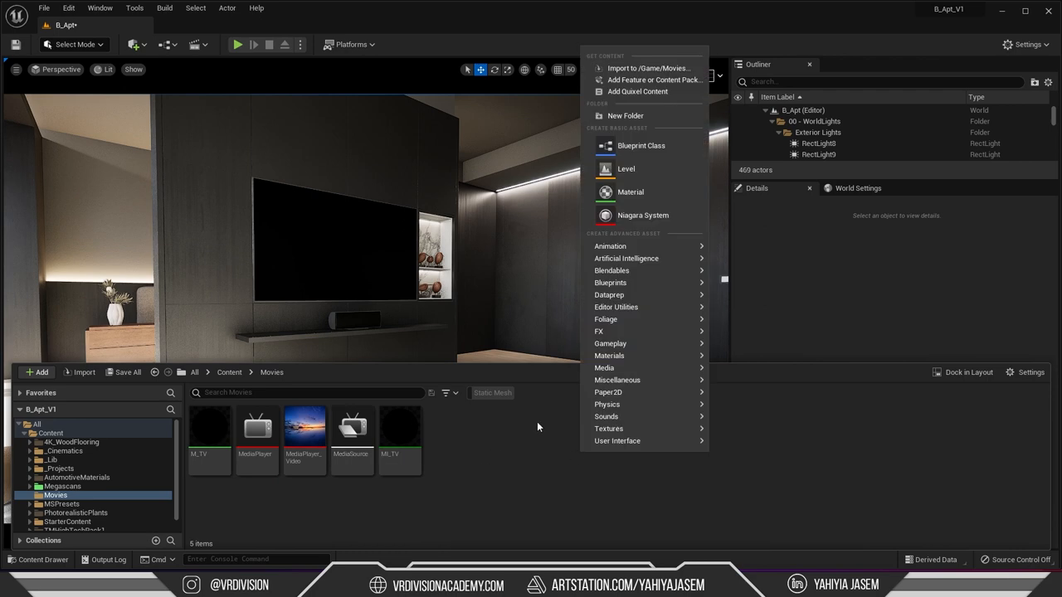
{"action": "mouse_move", "coordinate": [604, 368]}
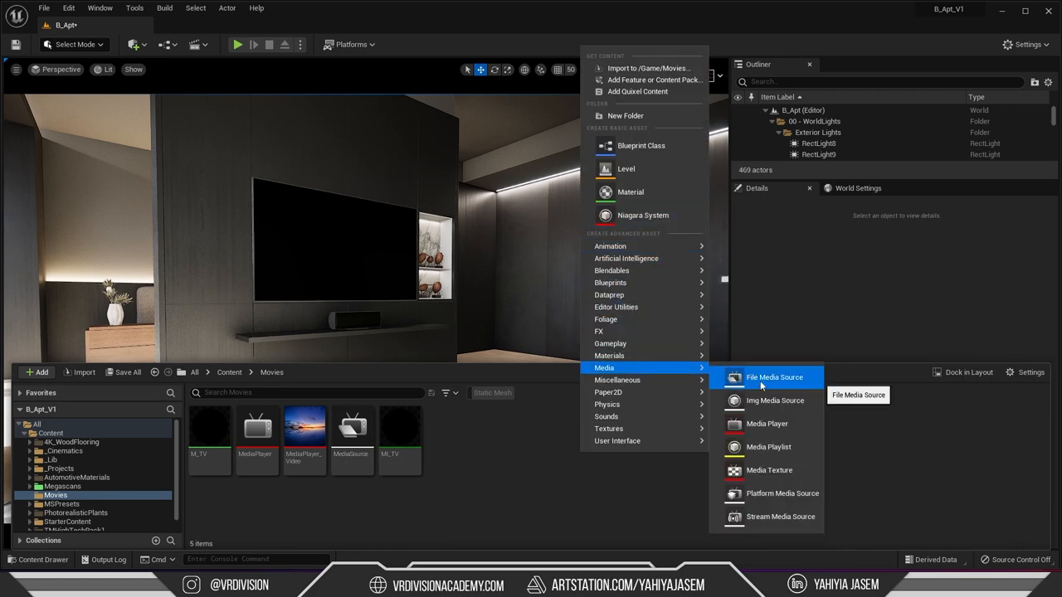
{"action": "left_click", "coordinate": [774, 378]}
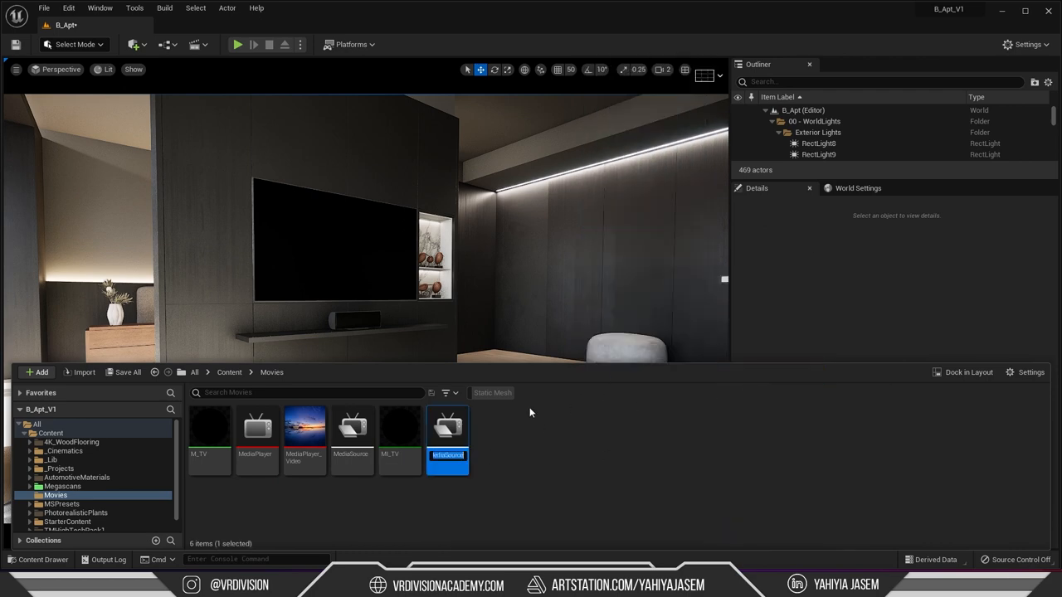
{"action": "double_click", "coordinate": [447, 425]}
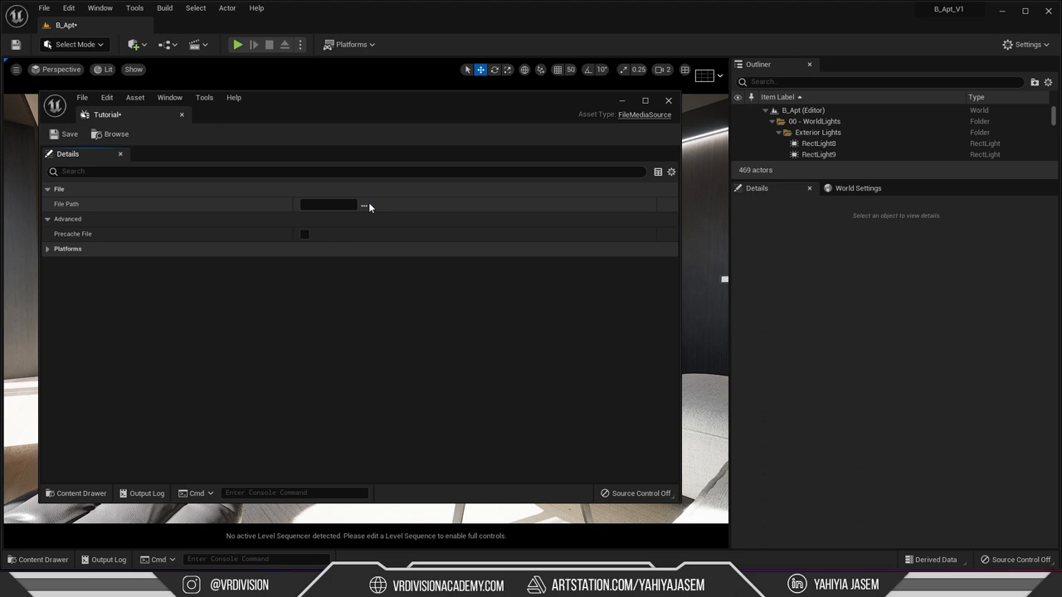
{"action": "left_click", "coordinate": [364, 204]}
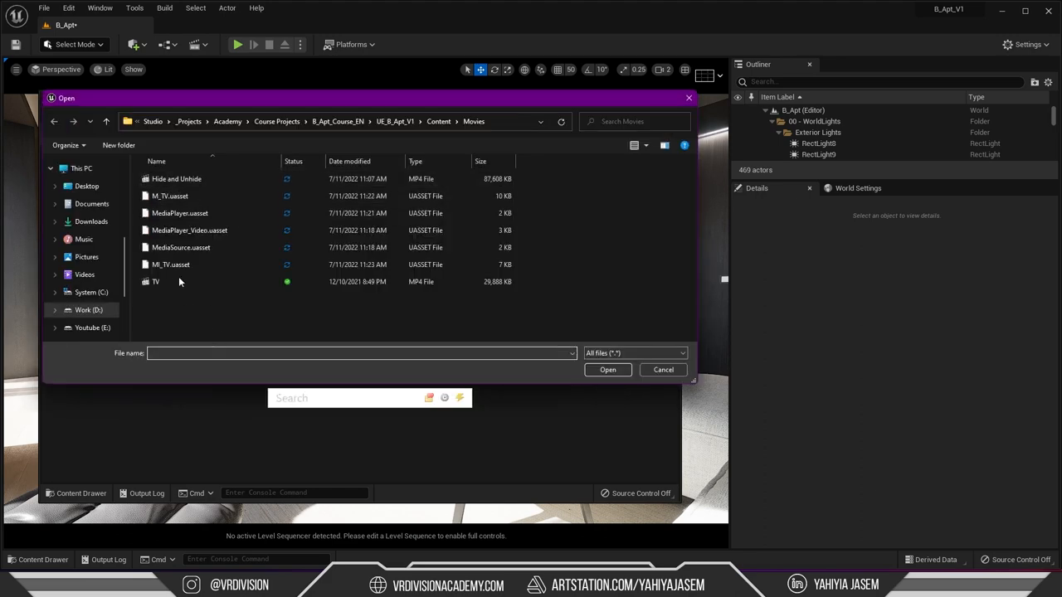
{"action": "double_click", "coordinate": [177, 179]}
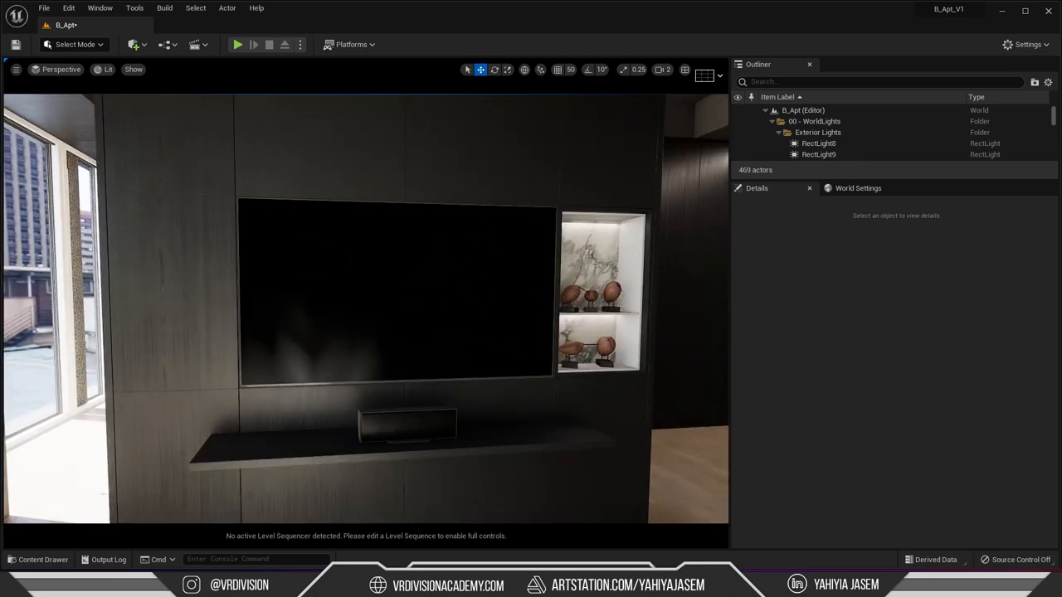
Play the level and check that the wall TV shows the video clip.
{"action": "left_click", "coordinate": [42, 559]}
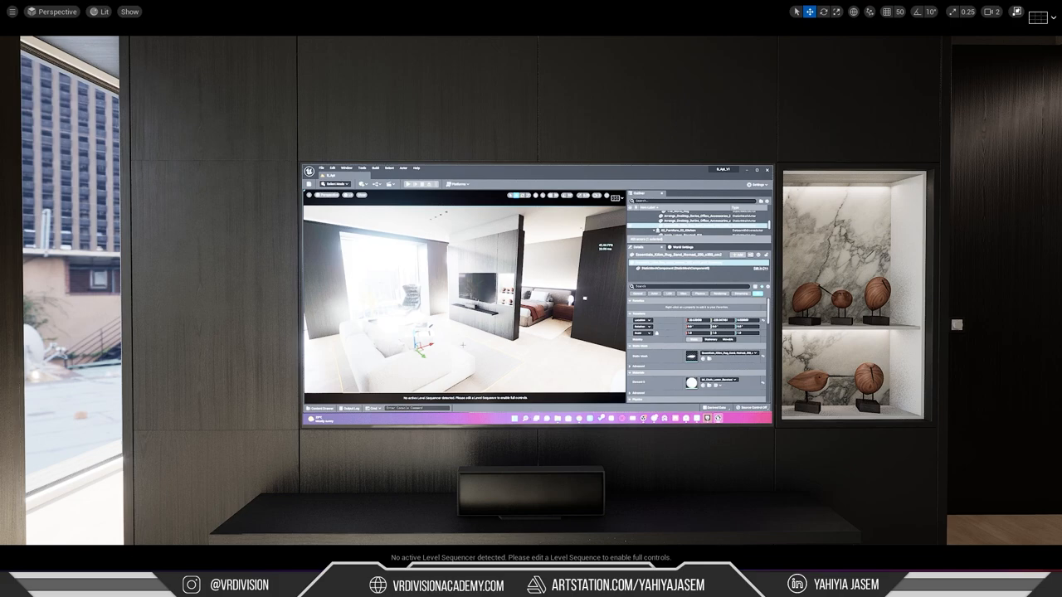
{"action": "scroll", "scroll_direction": "down", "scroll_amount": 3}
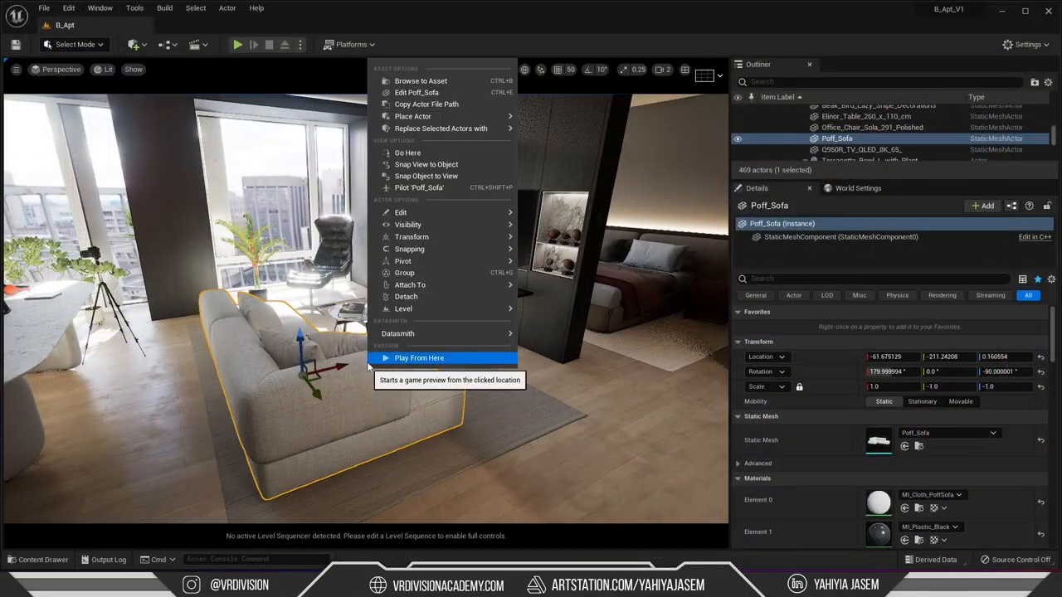
{"action": "mouse_move", "coordinate": [408, 224]}
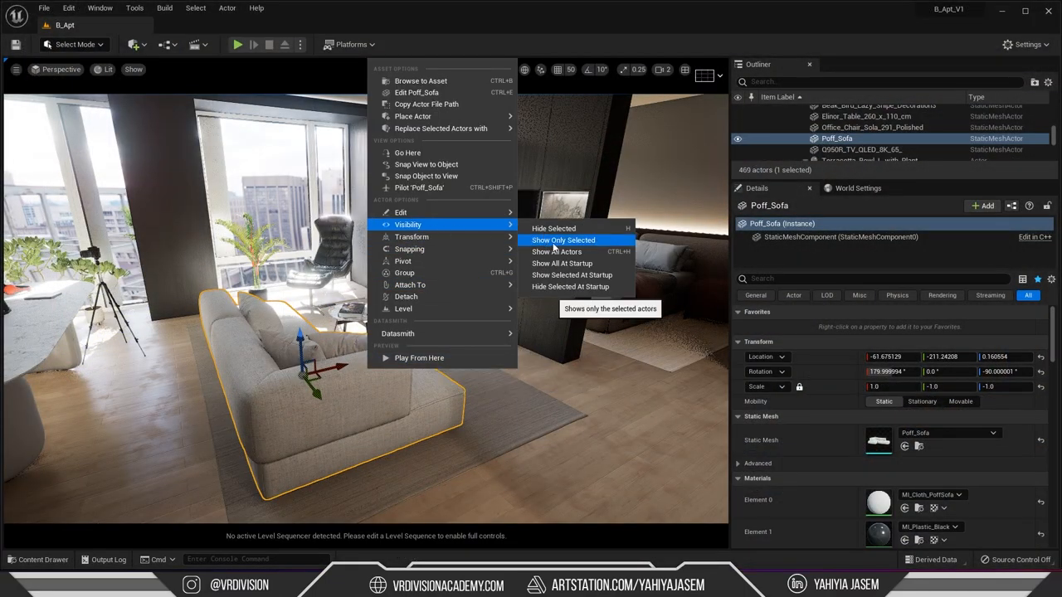
{"action": "left_click", "coordinate": [562, 240]}
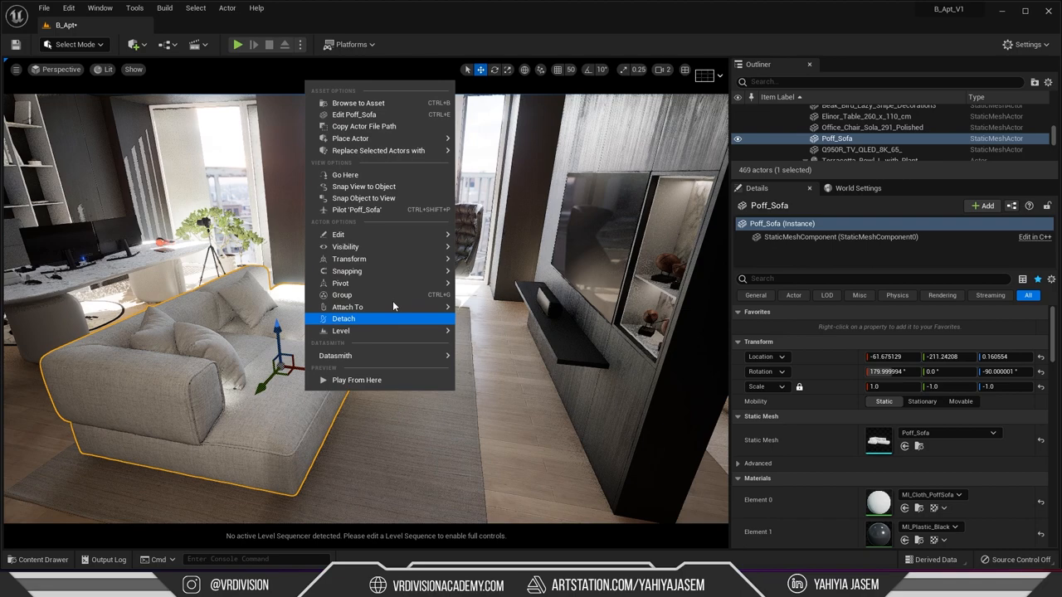
{"action": "mouse_move", "coordinate": [345, 246]}
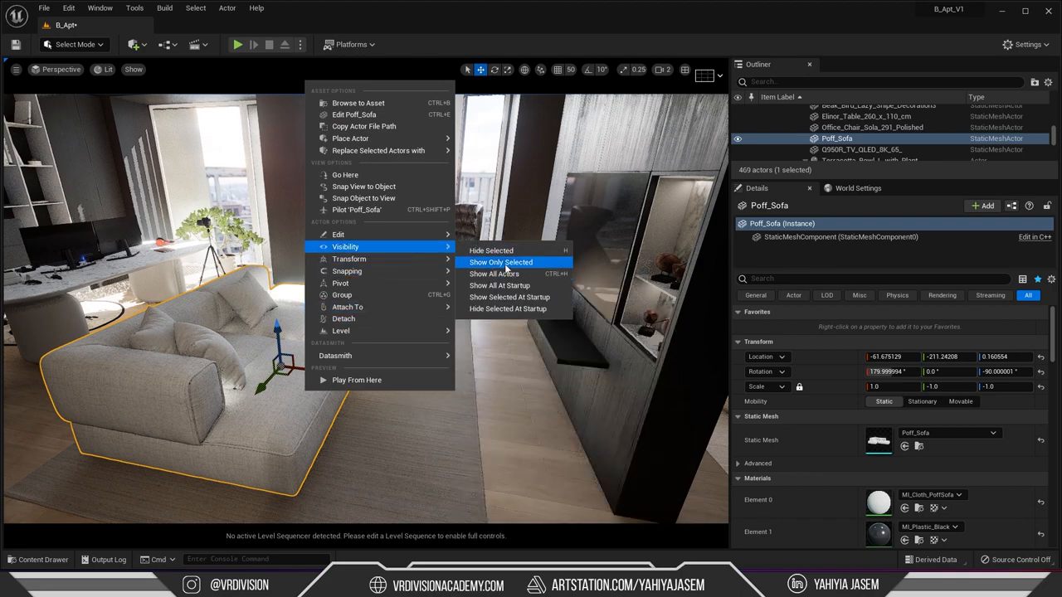
{"action": "mouse_move", "coordinate": [494, 274]}
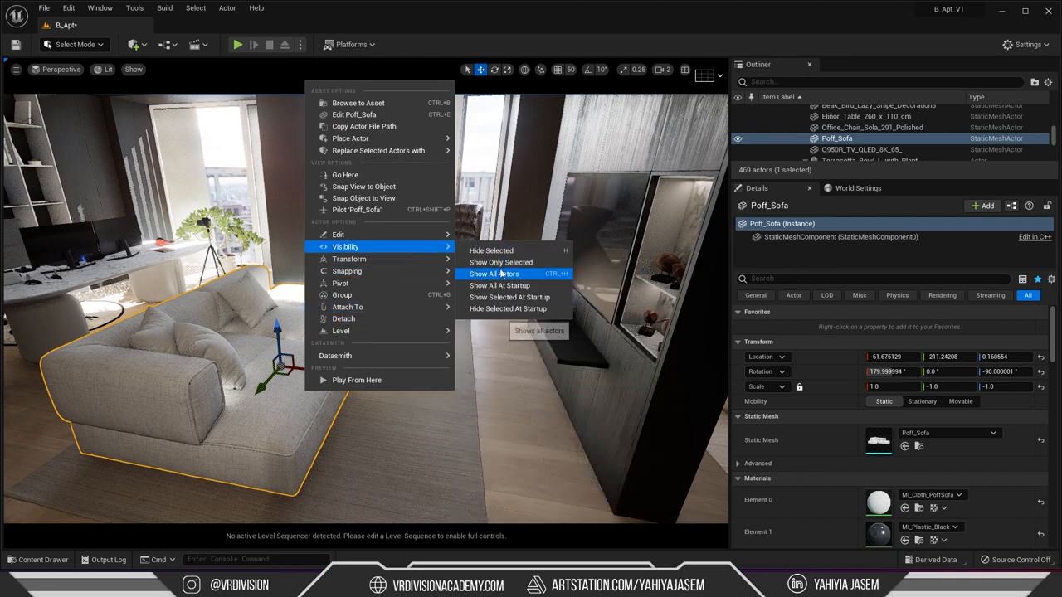
{"action": "left_click", "coordinate": [68, 7]}
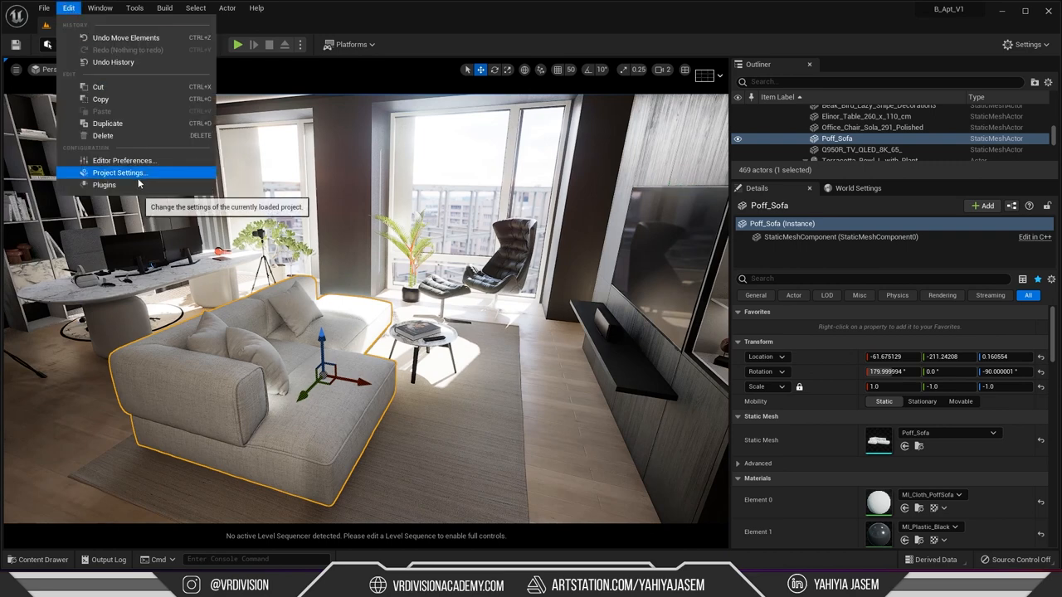
In Editor Preferences, bind H to the Show Only Selected action.
{"action": "left_click", "coordinate": [124, 160]}
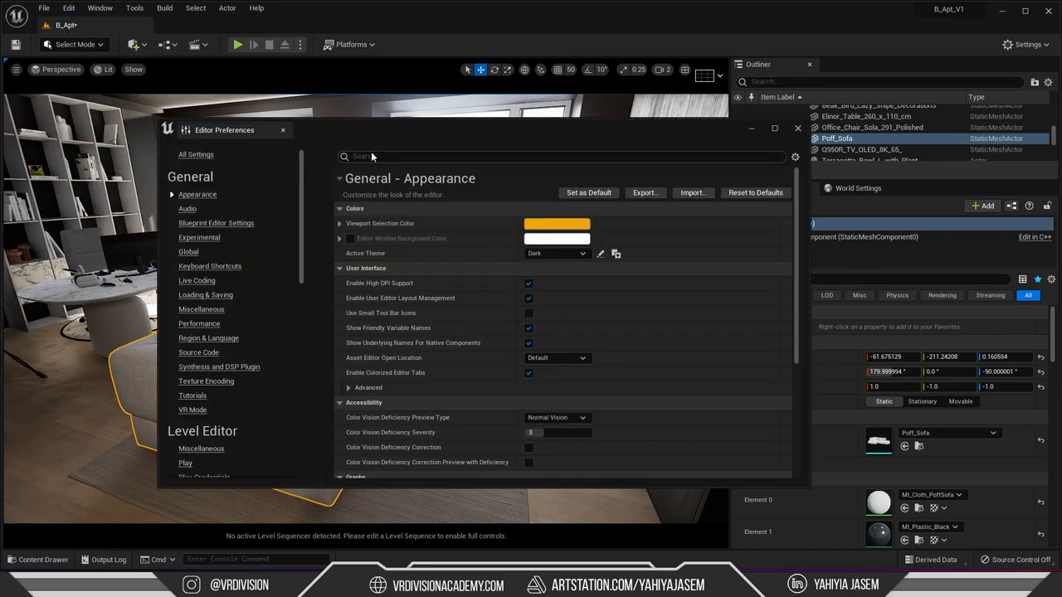
{"action": "type", "text": "show only selected"}
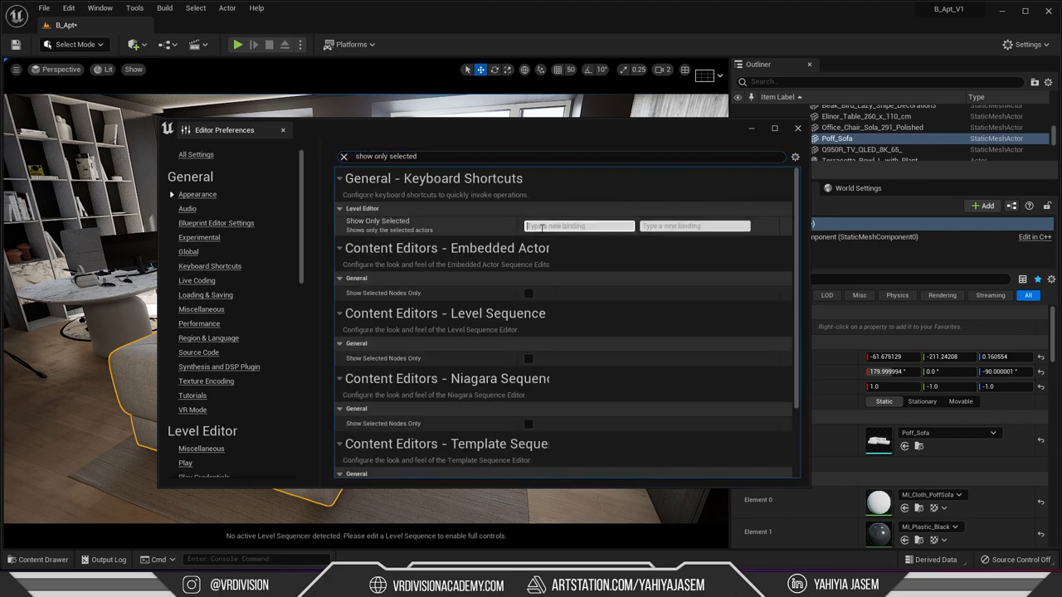
{"action": "type", "text": "H"}
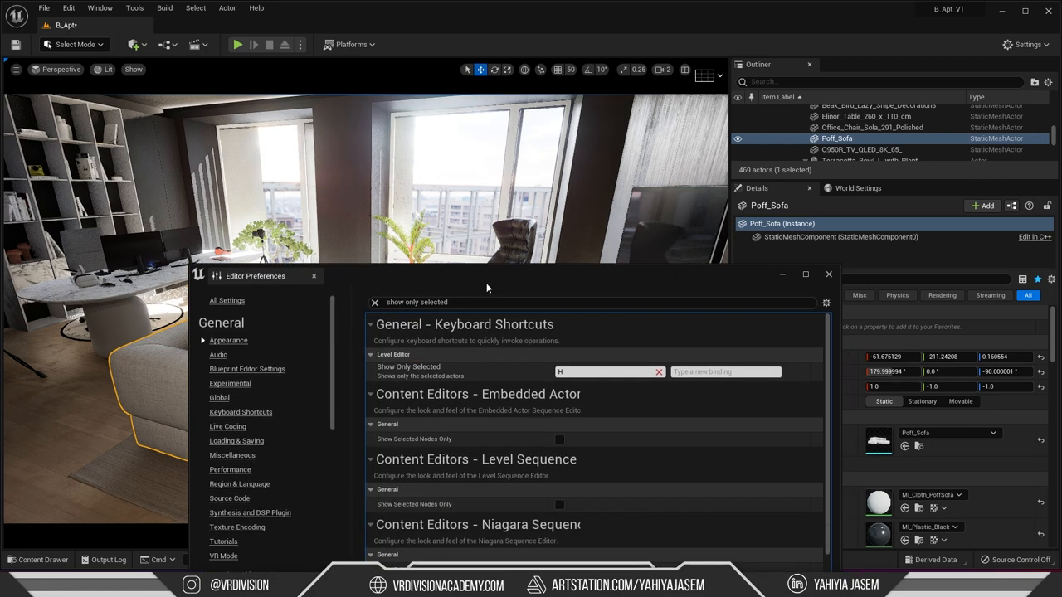
Bind Shift+H to Hide Selected, overriding the conflicting shortcut.
{"action": "double_click", "coordinate": [417, 302]}
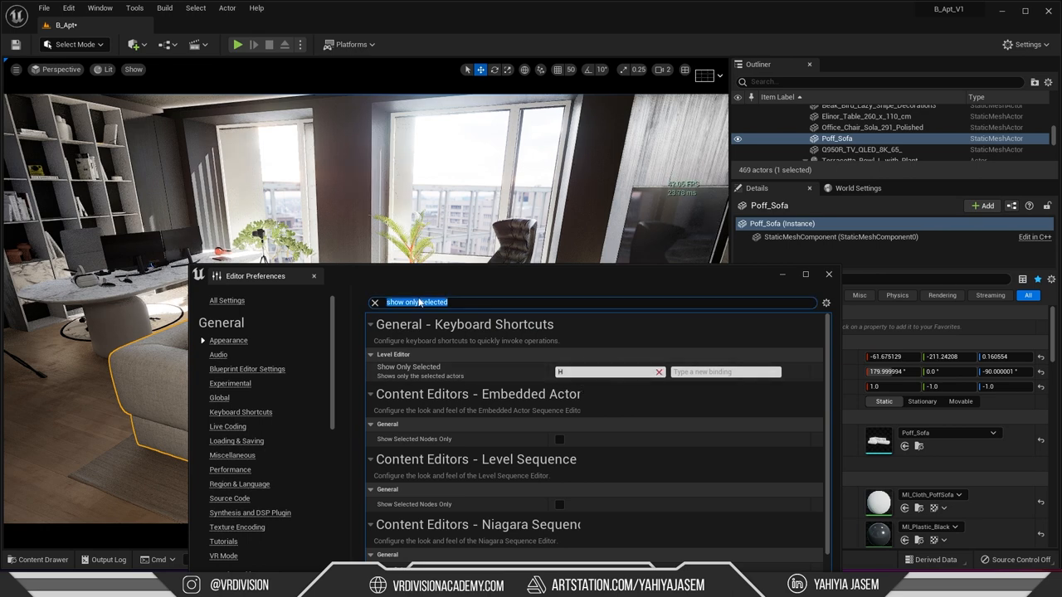
{"action": "type", "text": "hide sele"}
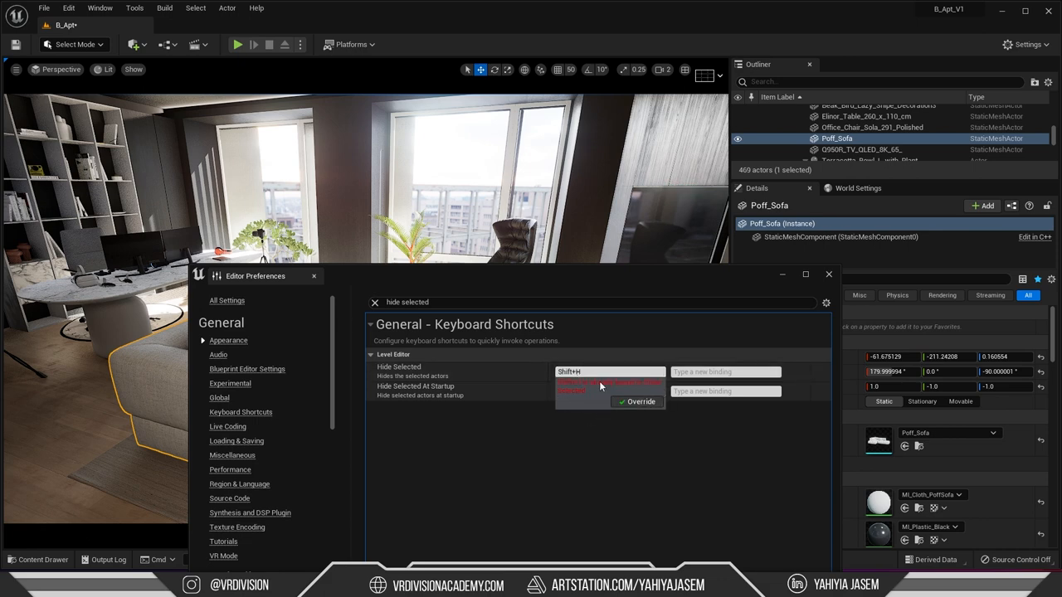
{"action": "left_click", "coordinate": [610, 391]}
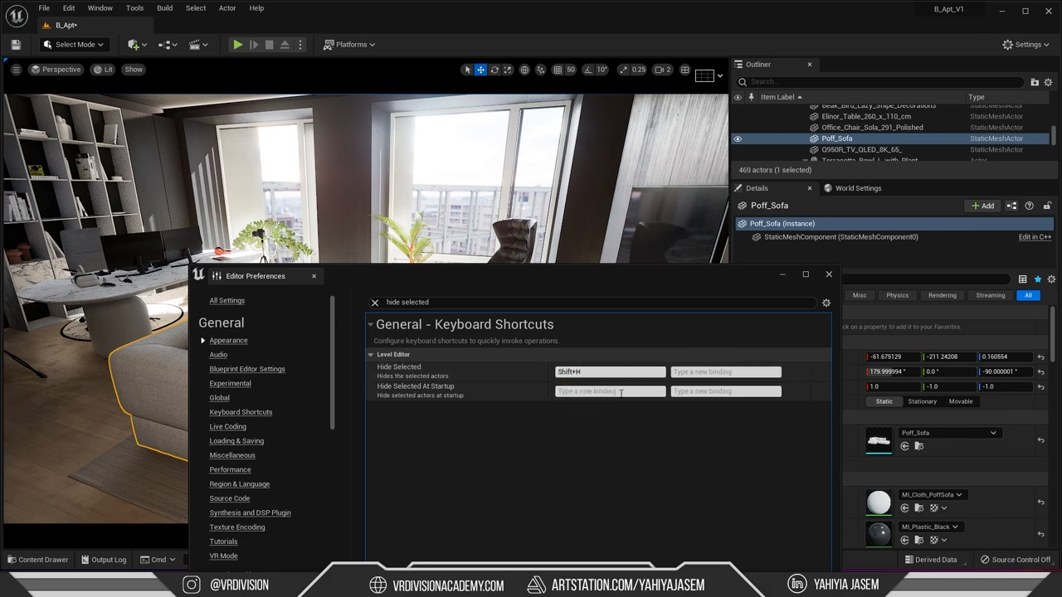
{"action": "left_click", "coordinate": [828, 275]}
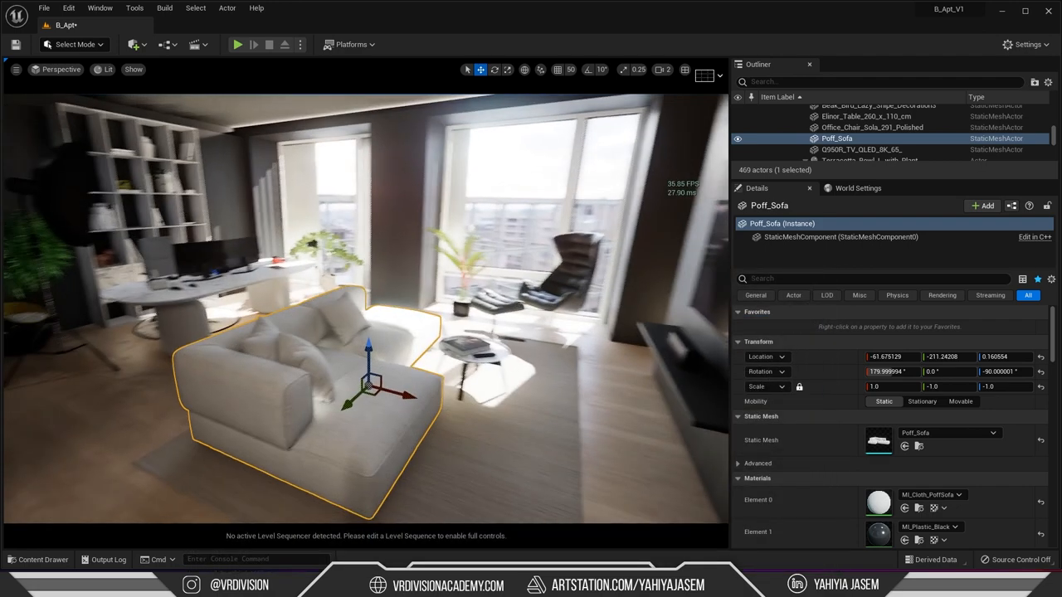